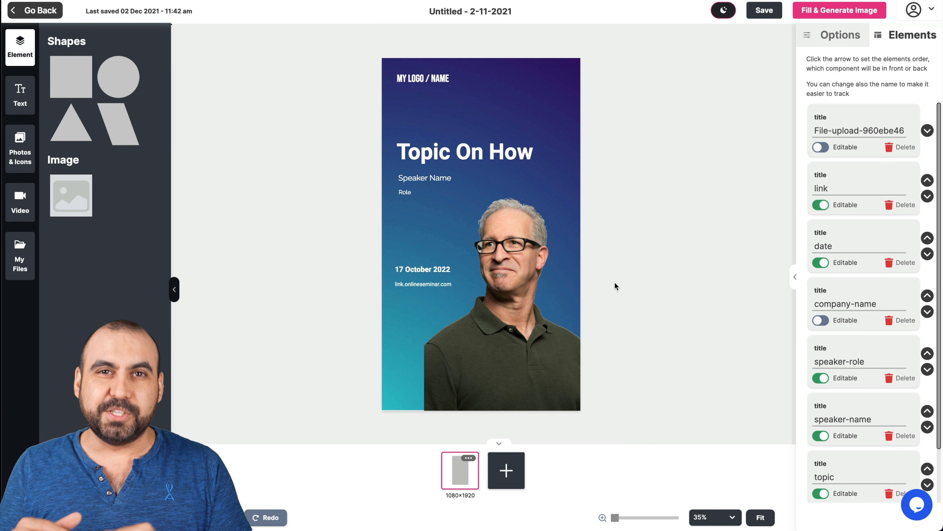
{"action": "mouse_move", "coordinate": [603, 273]}
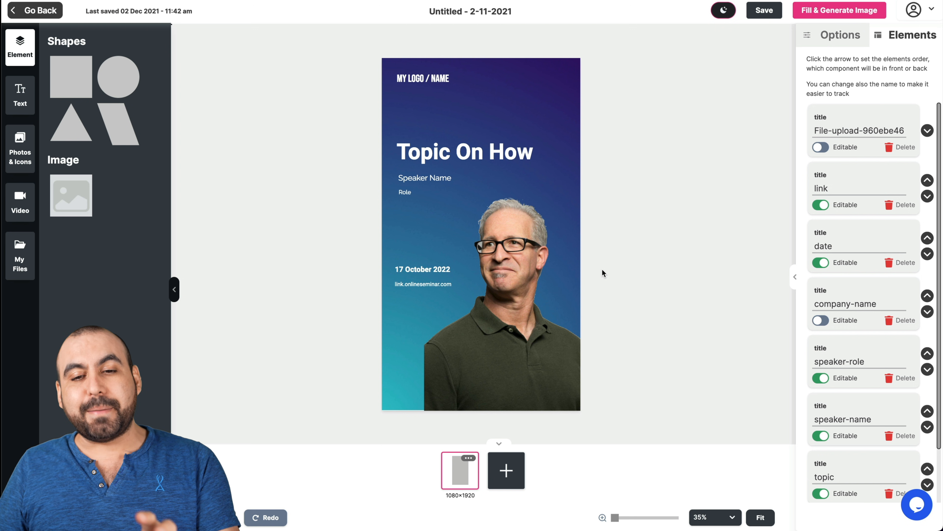
Inspect the Topic On How title and Speaker Name text on the canvas, then clear the selection.
{"action": "left_click", "coordinate": [464, 152]}
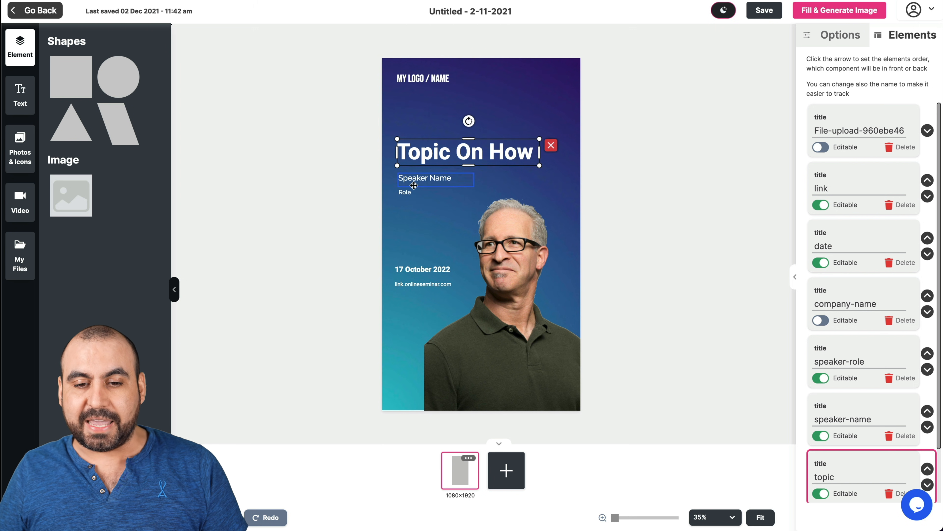
{"action": "left_click", "coordinate": [434, 178]}
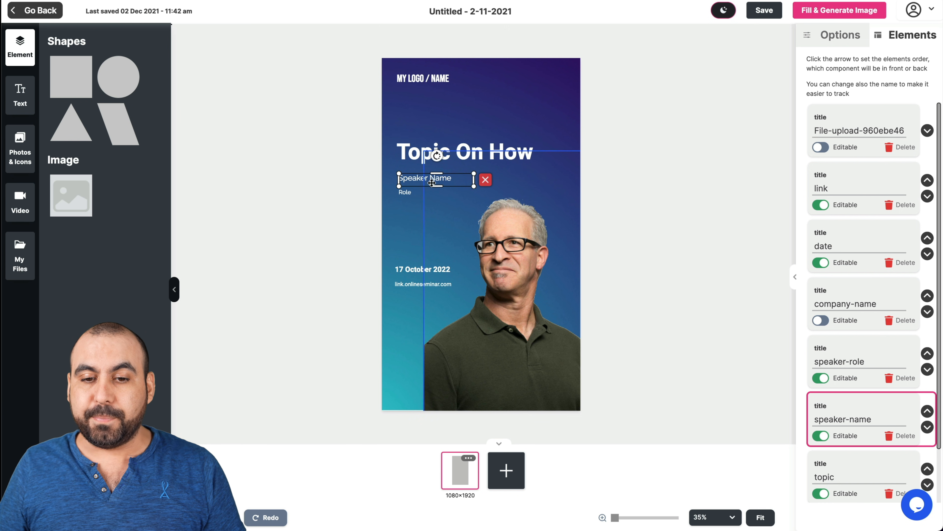
{"action": "left_click", "coordinate": [465, 152]}
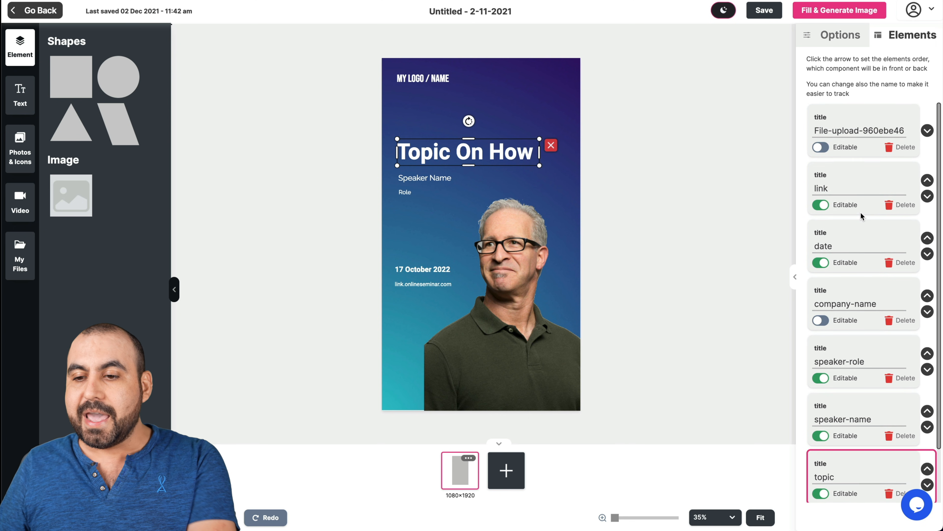
{"action": "left_click", "coordinate": [820, 147]}
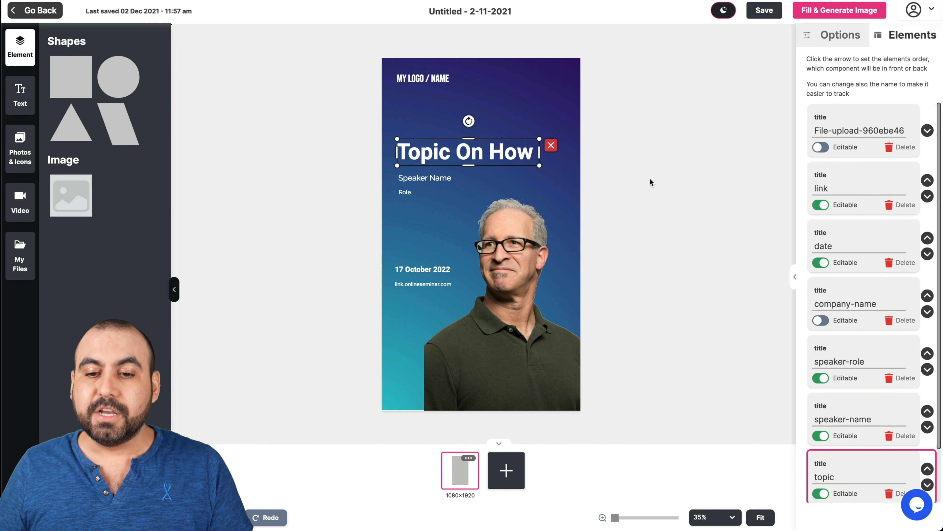
{"action": "left_click", "coordinate": [650, 182]}
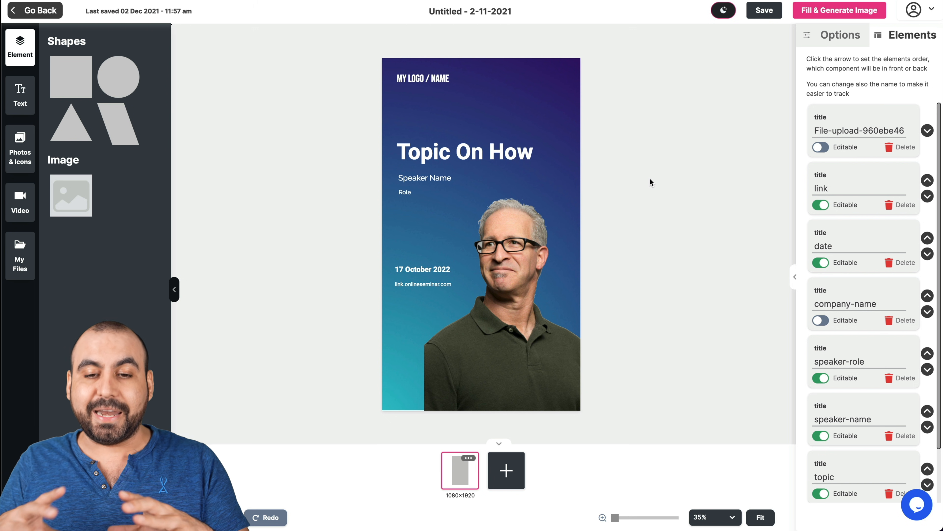
{"action": "left_click", "coordinate": [427, 79]}
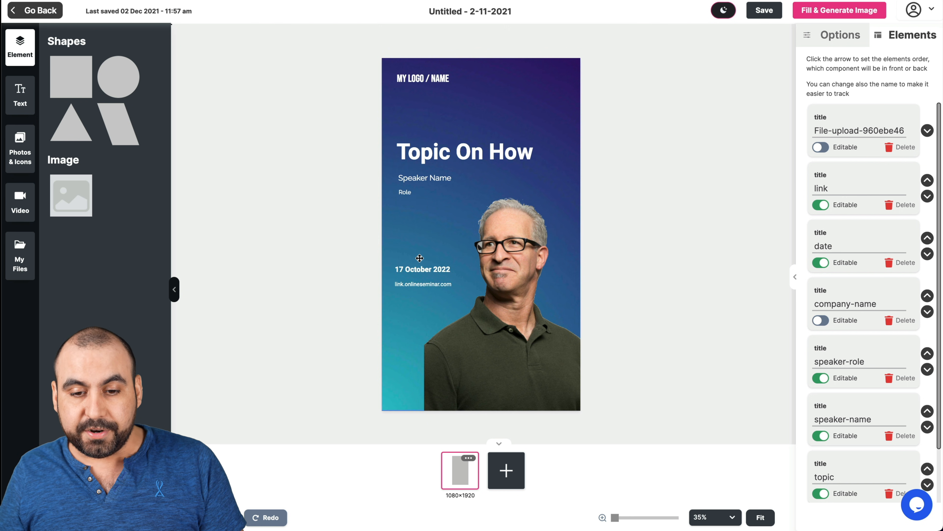
{"action": "left_click", "coordinate": [423, 268]}
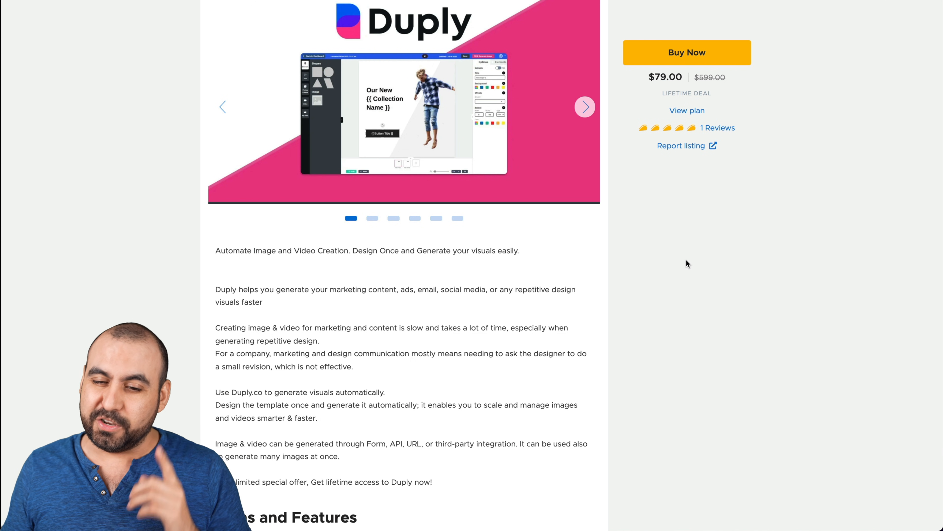
{"action": "scroll", "scroll_direction": "down", "scroll_amount": 3}
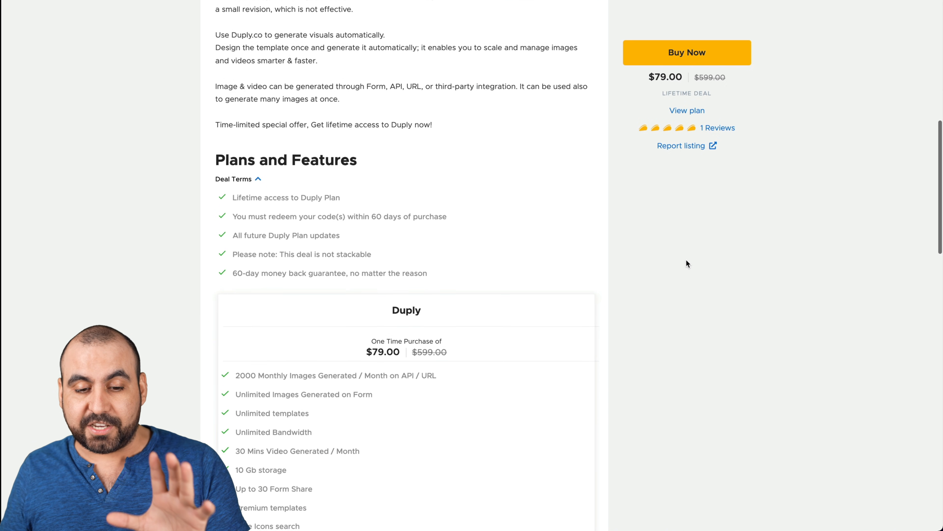
{"action": "scroll", "scroll_direction": "down", "scroll_amount": 3}
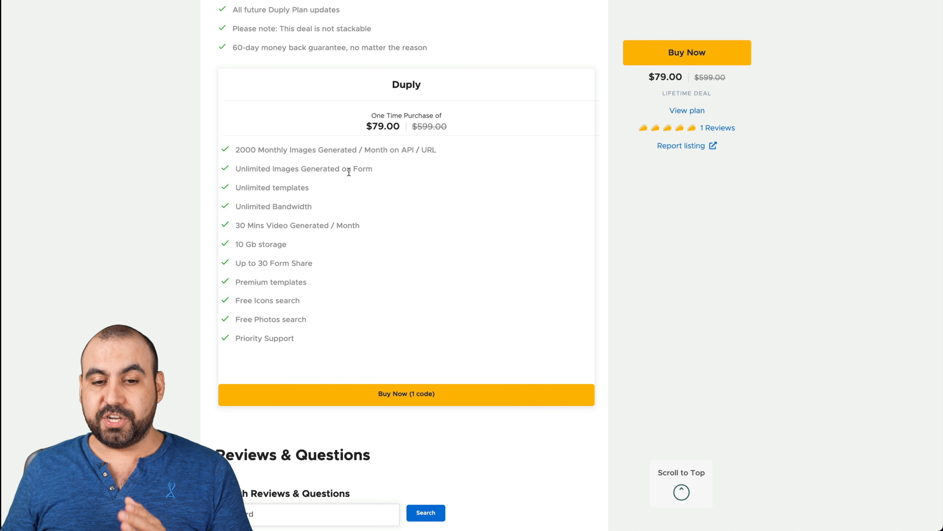
{"action": "mouse_move", "coordinate": [324, 195]}
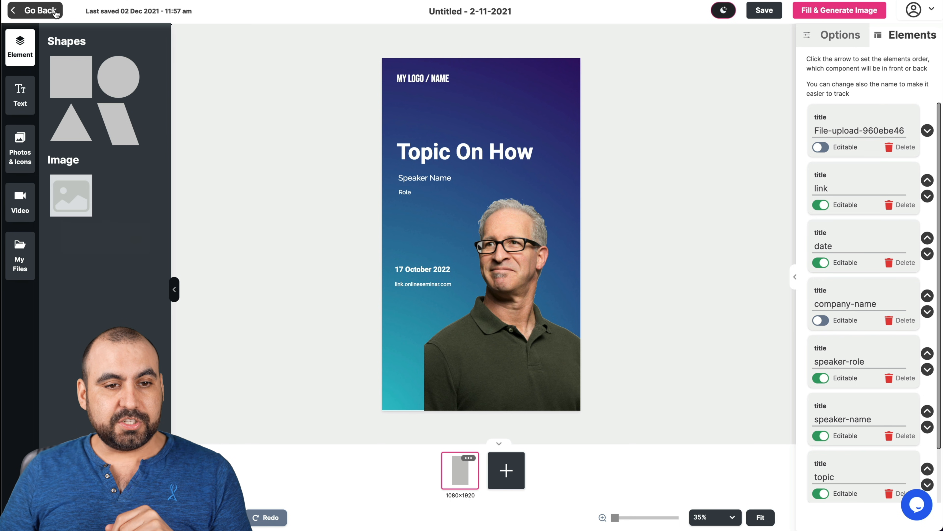
Return to the templates list, refresh the thumbnails and start creating a new template.
{"action": "left_click", "coordinate": [35, 11]}
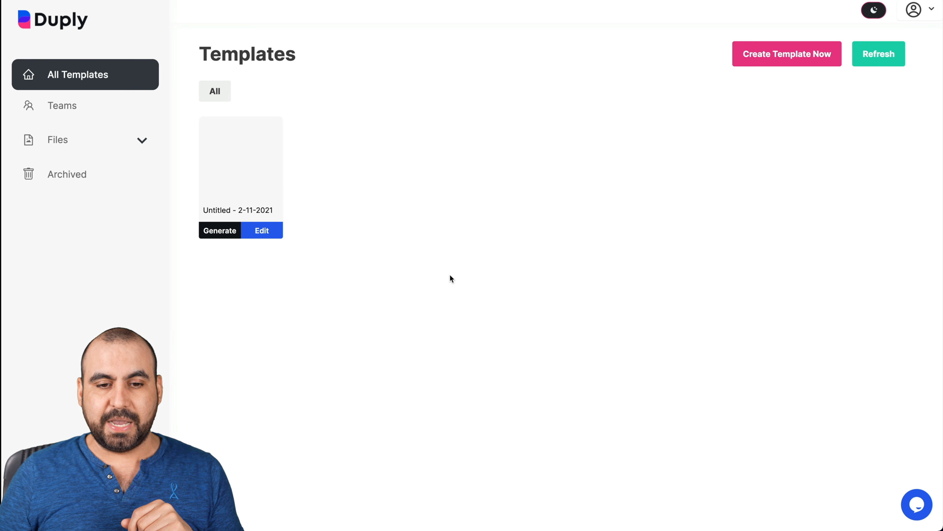
{"action": "mouse_move", "coordinate": [520, 120]}
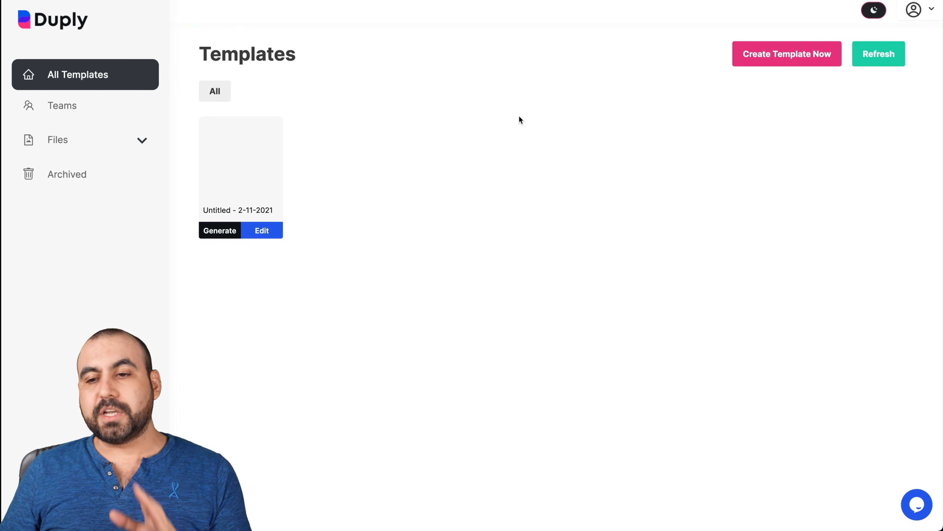
{"action": "left_click", "coordinate": [878, 54]}
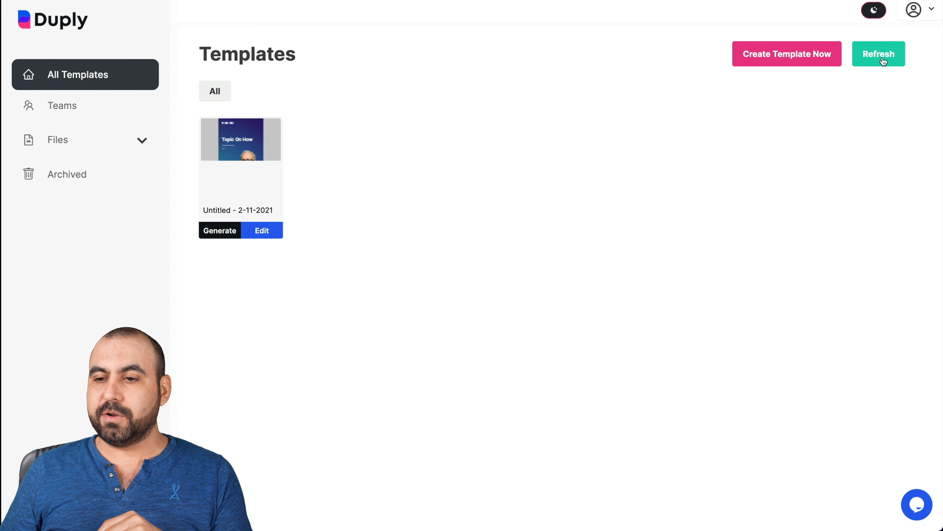
{"action": "left_click", "coordinate": [786, 53]}
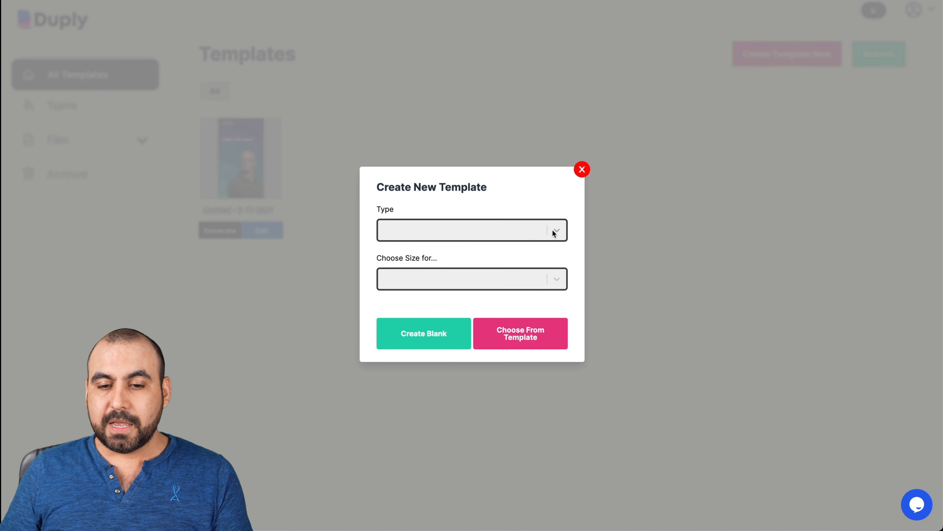
{"action": "type", "text": "Test for video"}
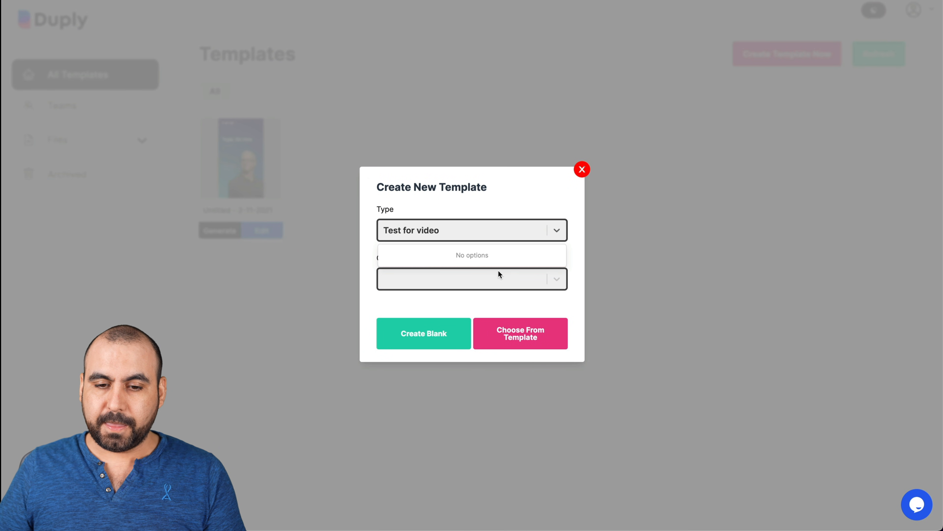
Set the template type to image / video overlay at Facebook Post size and choose to start from a template.
{"action": "left_click", "coordinate": [472, 230]}
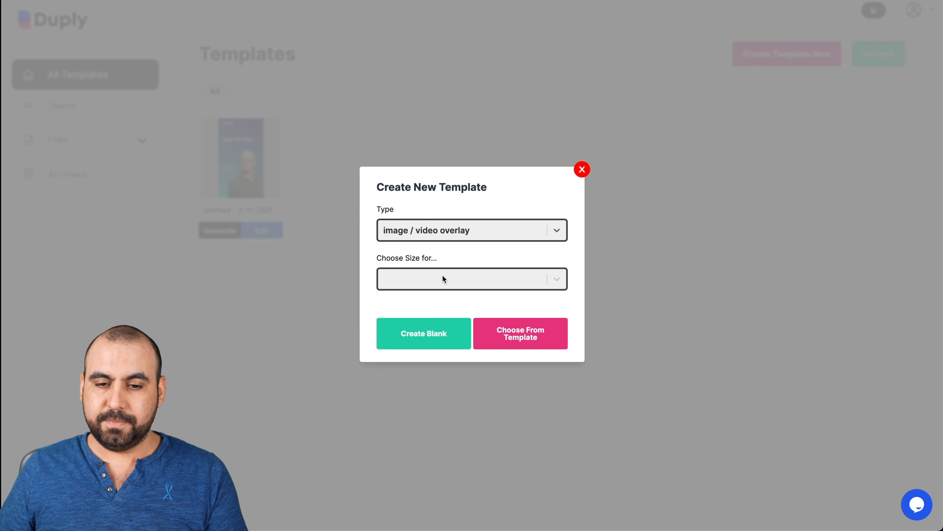
{"action": "left_click", "coordinate": [471, 279]}
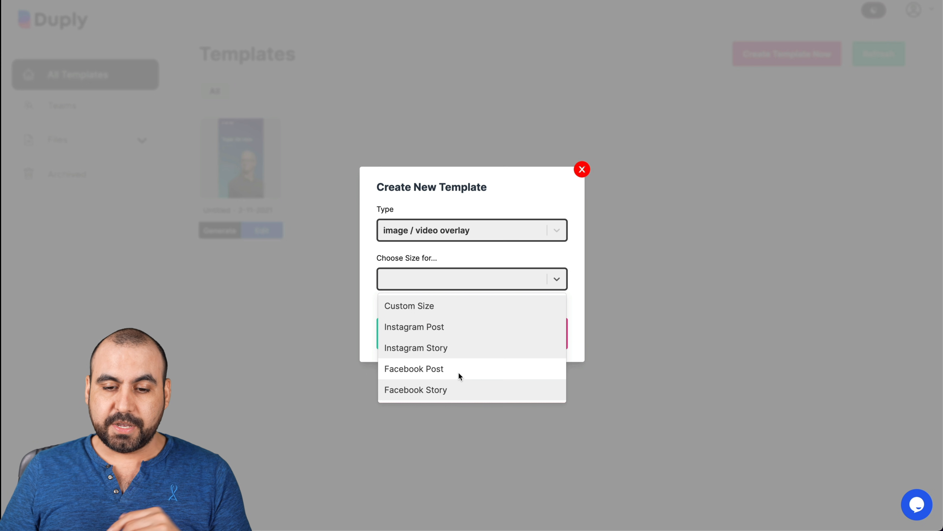
{"action": "left_click", "coordinate": [414, 369]}
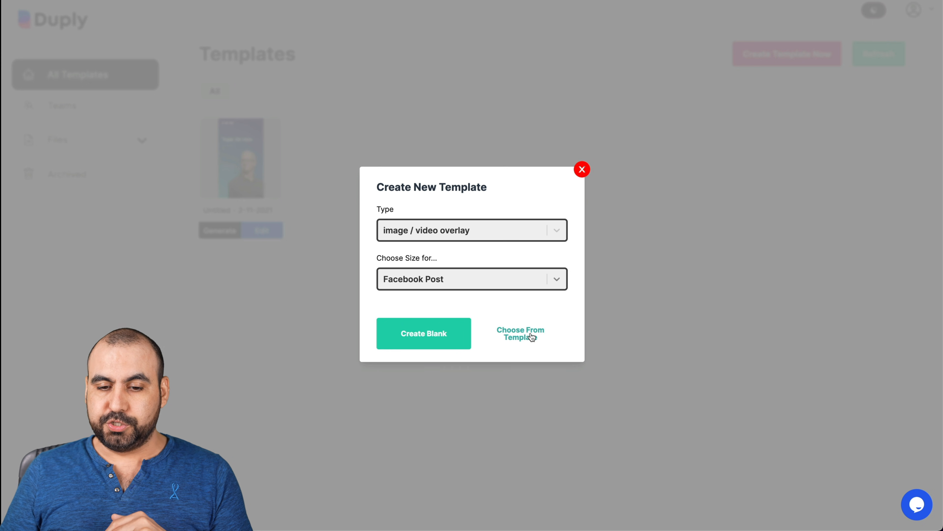
{"action": "left_click", "coordinate": [520, 333]}
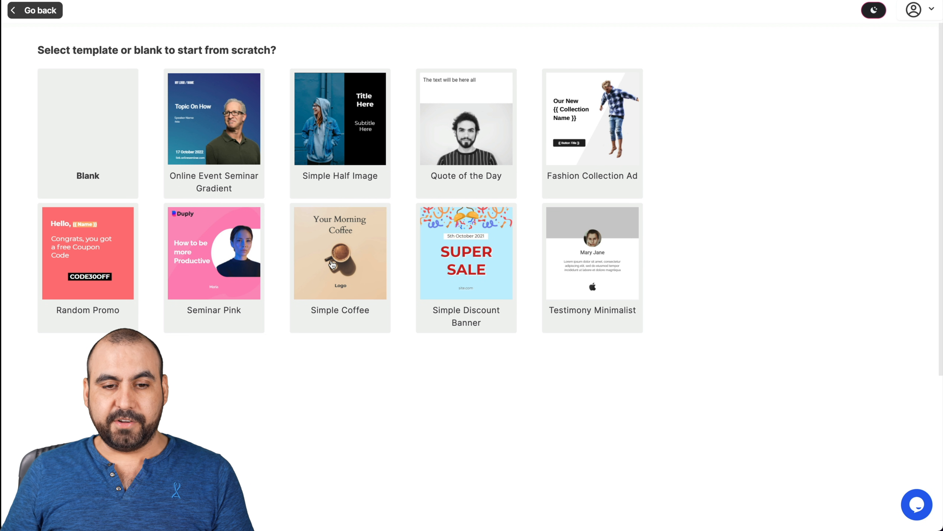
{"action": "mouse_move", "coordinate": [369, 183]}
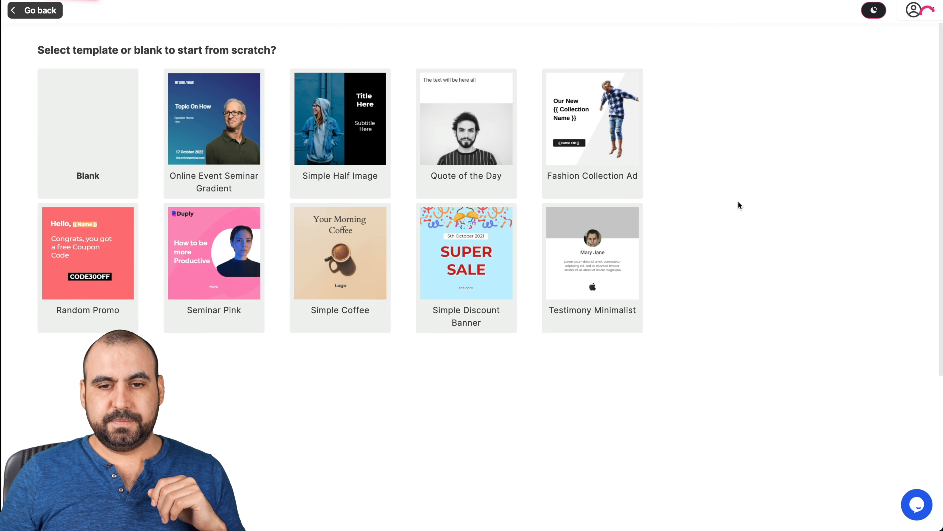
Open the Seminar Pink template and rename it 'Test for Video'.
{"action": "left_click", "coordinate": [214, 252]}
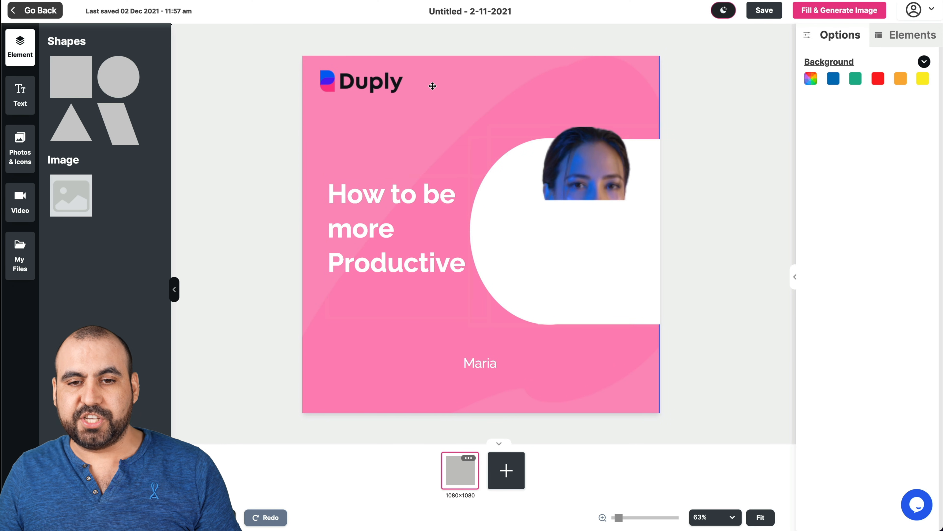
{"action": "left_click", "coordinate": [470, 11]}
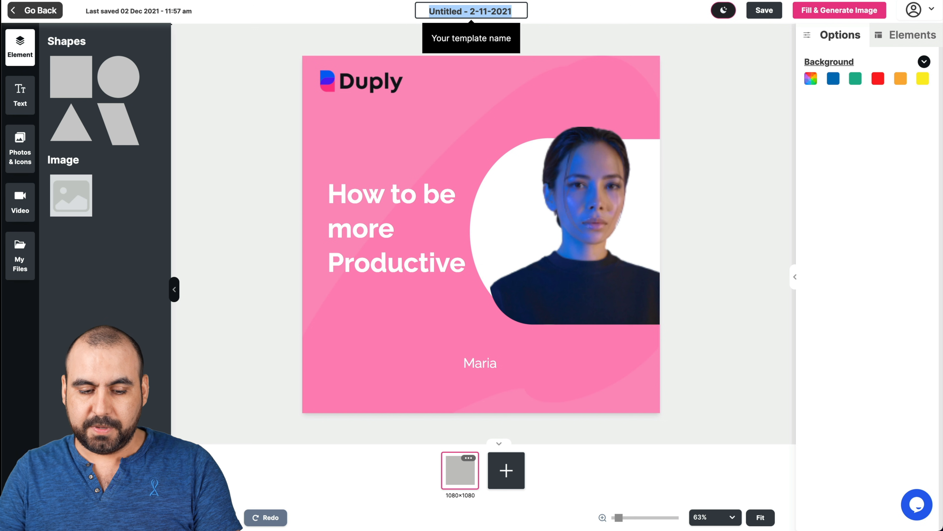
{"action": "type", "text": "Test for Video"}
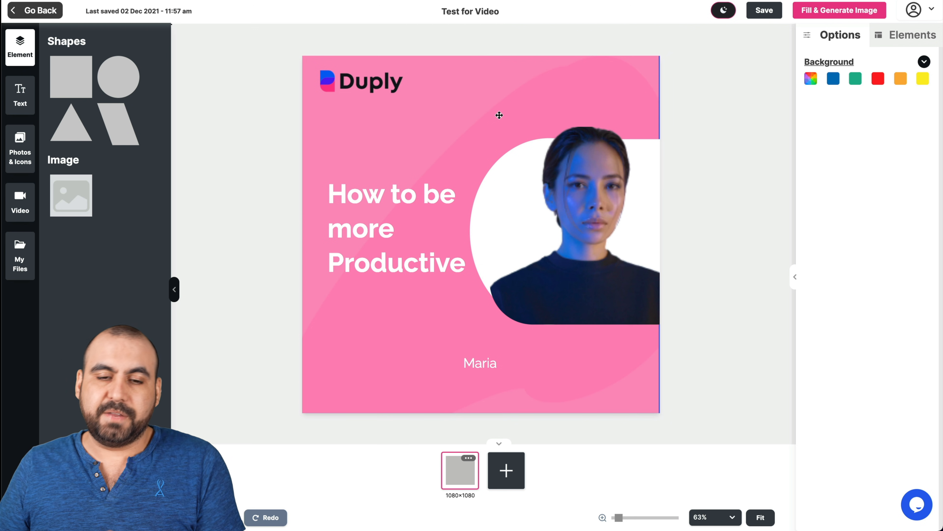
{"action": "left_click", "coordinate": [397, 229]}
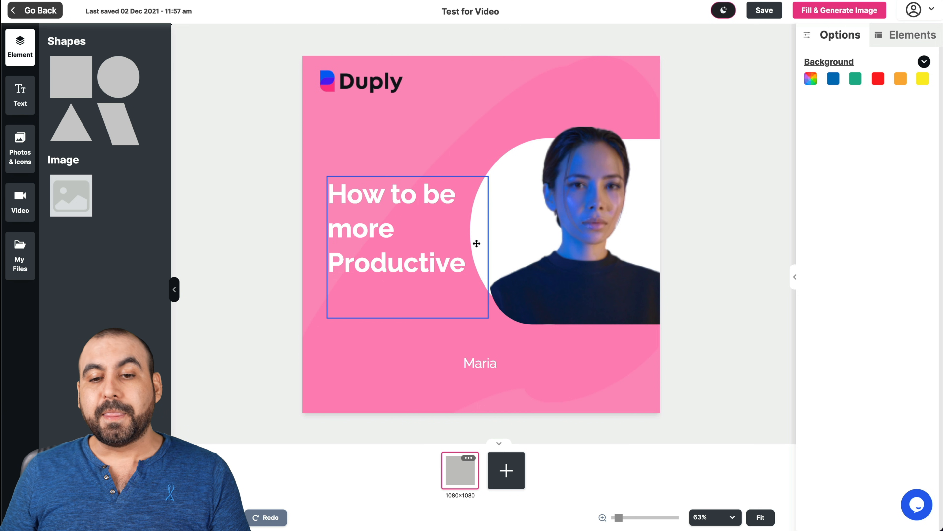
In the Elements list, select the Duply logo (img-3) and make it non-editable.
{"action": "left_click", "coordinate": [397, 229]}
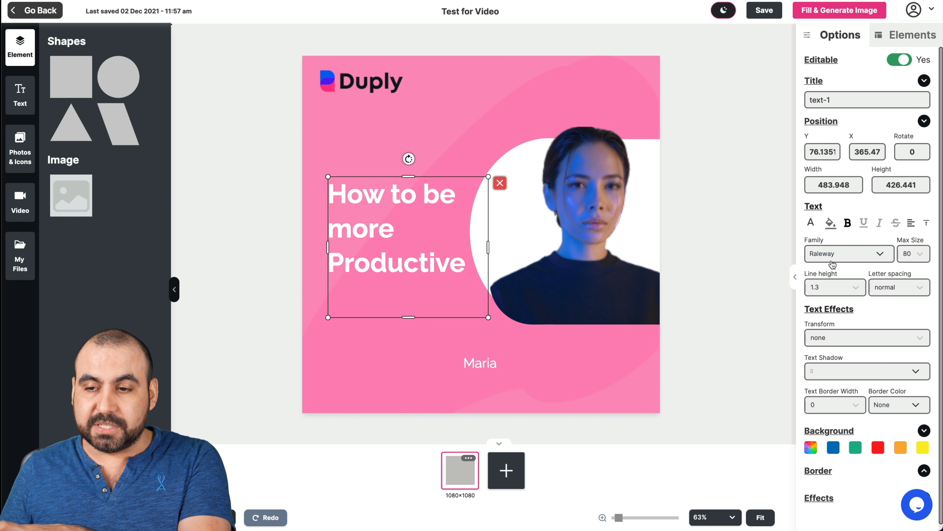
{"action": "left_click", "coordinate": [912, 35]}
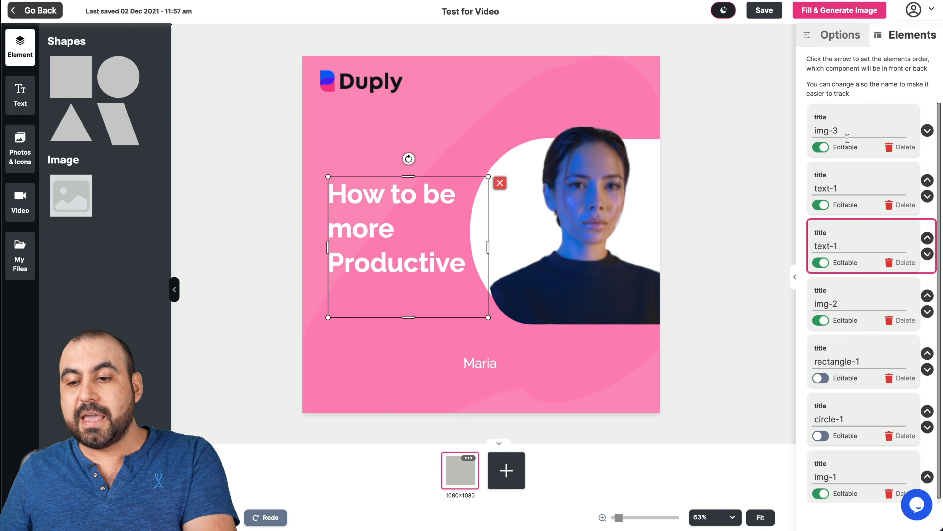
{"action": "left_click", "coordinate": [361, 81]}
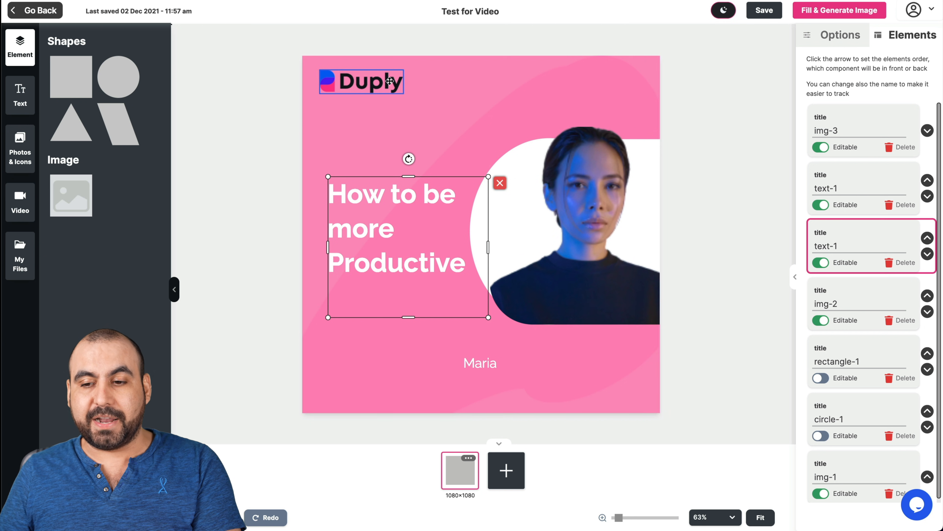
{"action": "left_click", "coordinate": [361, 83]}
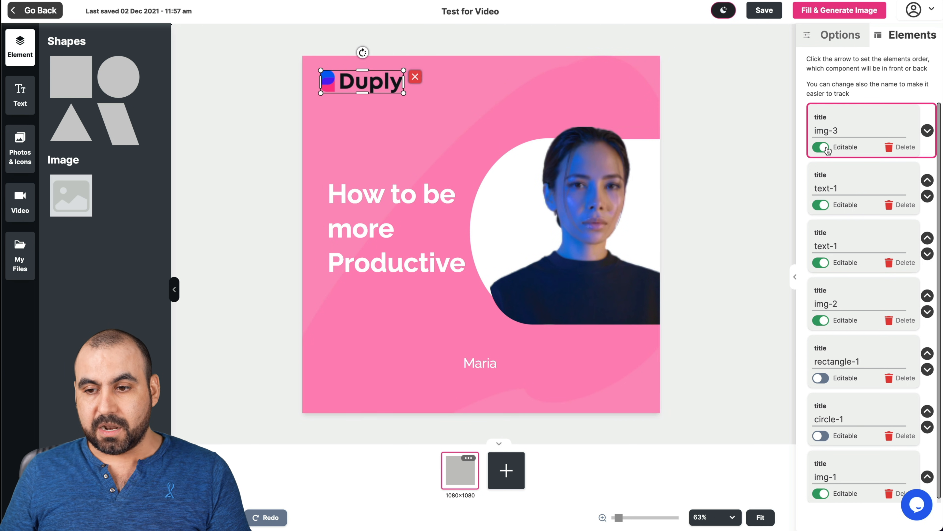
{"action": "left_click", "coordinate": [764, 10]}
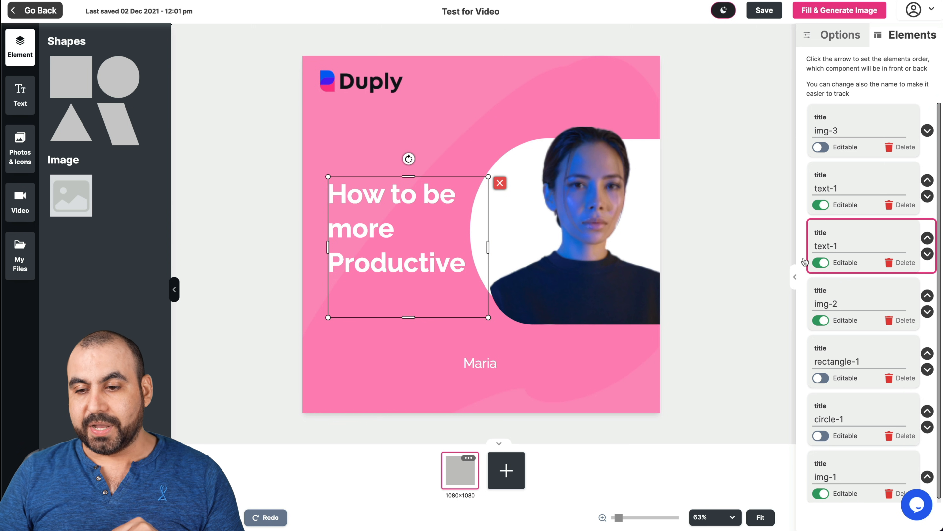
Select the portrait photo (img-2), save the design and make the photo non-editable.
{"action": "left_click", "coordinate": [479, 363]}
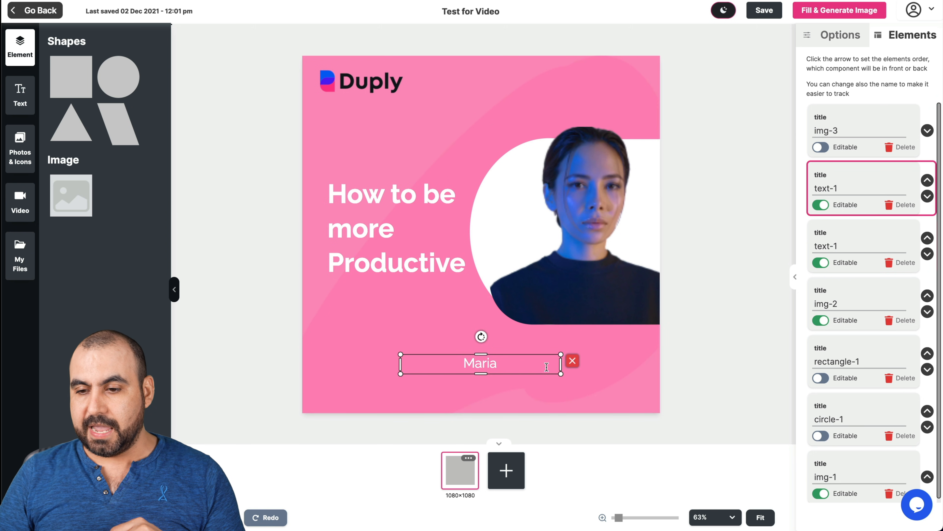
{"action": "left_click", "coordinate": [581, 222]}
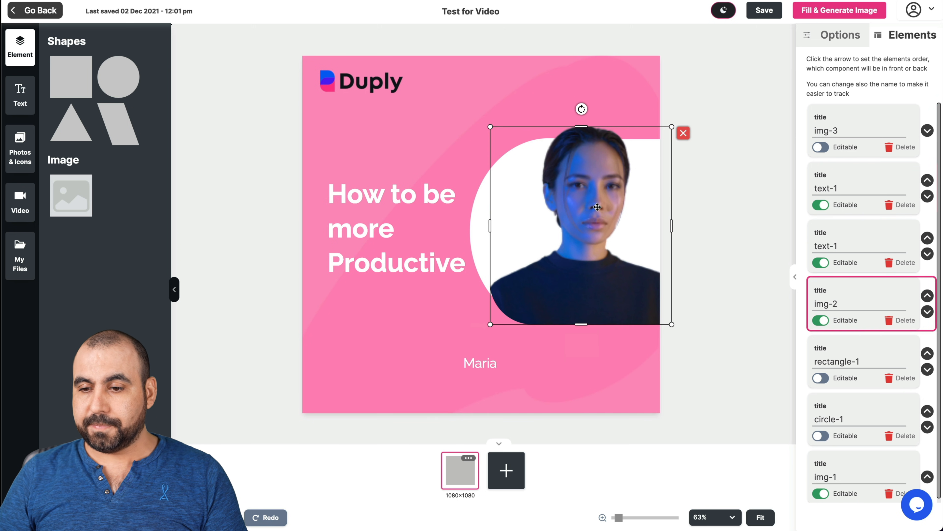
{"action": "left_click", "coordinate": [764, 11]}
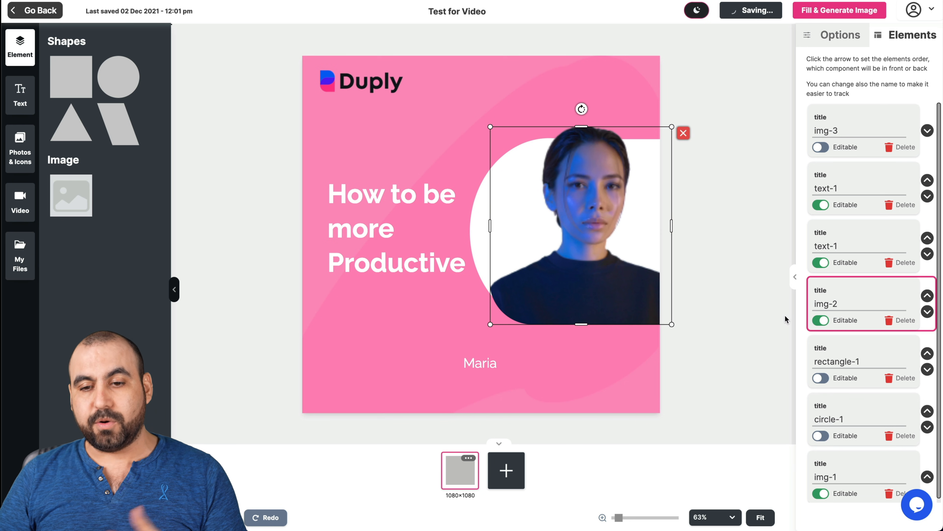
{"action": "left_click", "coordinate": [820, 320]}
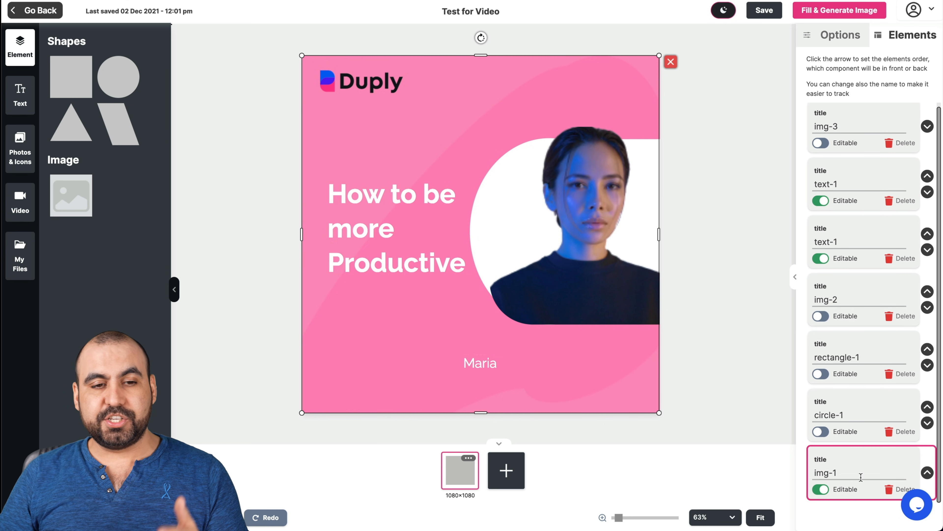
{"action": "mouse_move", "coordinate": [206, 118]}
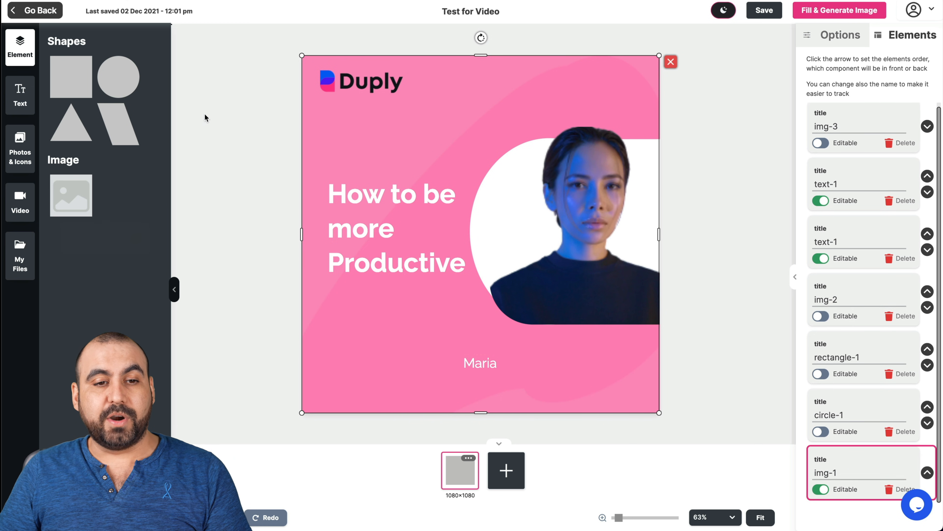
{"action": "mouse_move", "coordinate": [70, 195]}
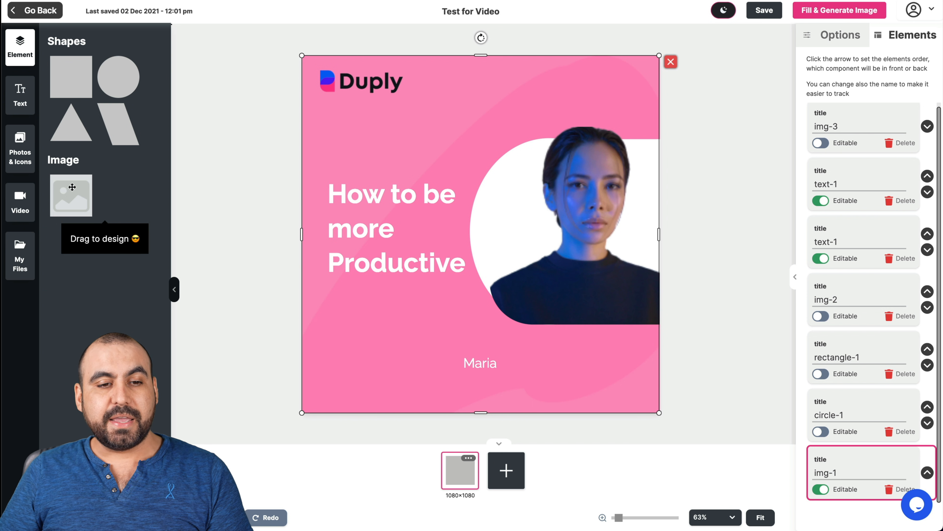
Add a Heading Text element and title it TESTING TEXT in its options.
{"action": "left_click", "coordinate": [19, 95]}
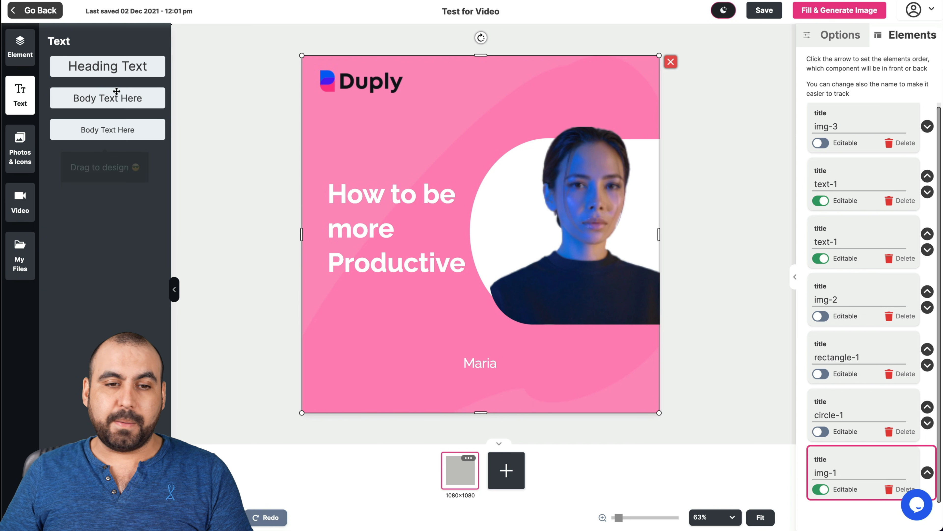
{"action": "left_click", "coordinate": [107, 66]}
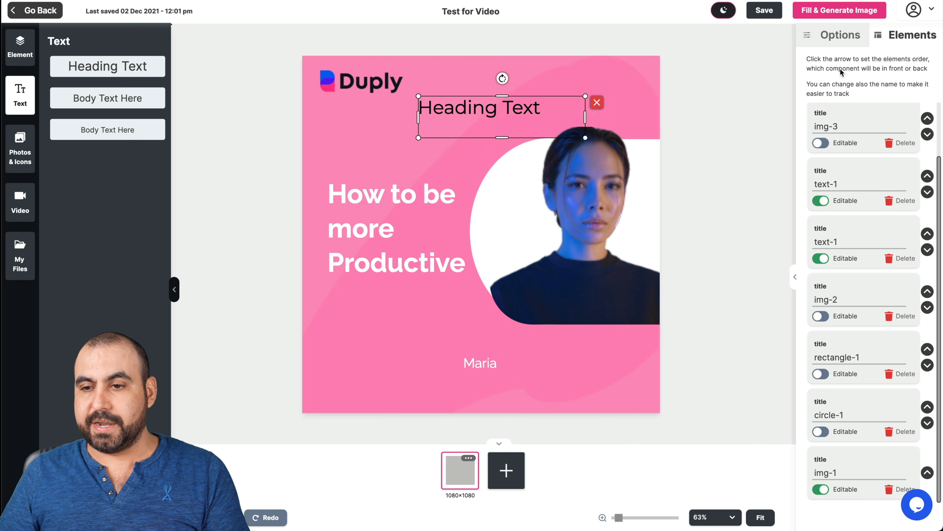
{"action": "left_click", "coordinate": [840, 34]}
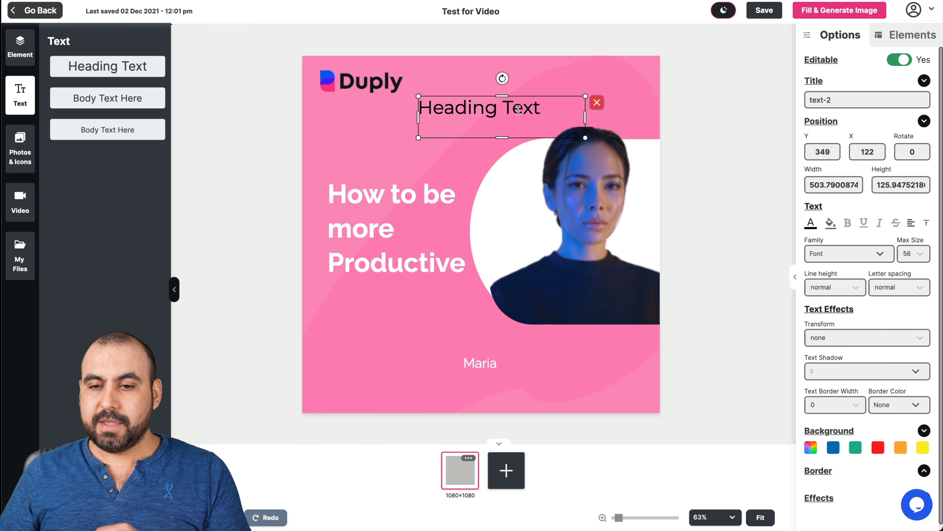
{"action": "left_click", "coordinate": [866, 99]}
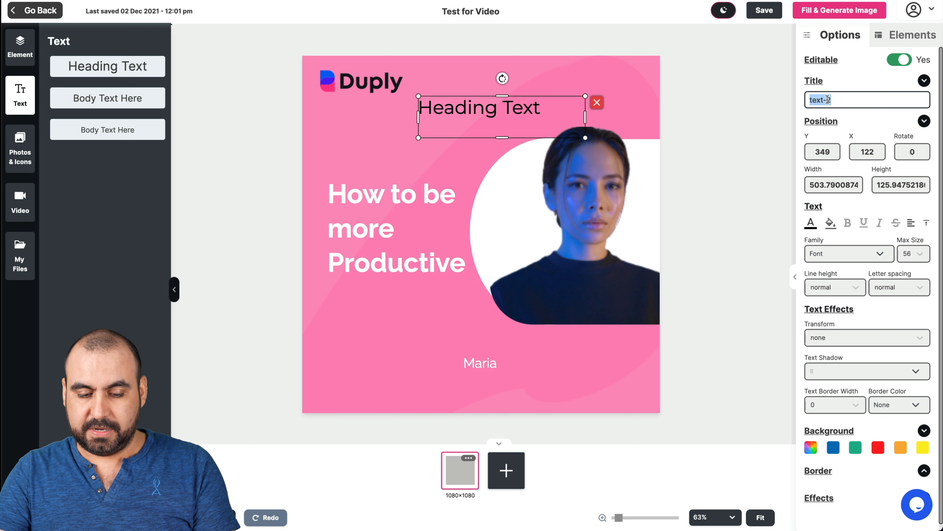
{"action": "type", "text": "TESTING TEXY"}
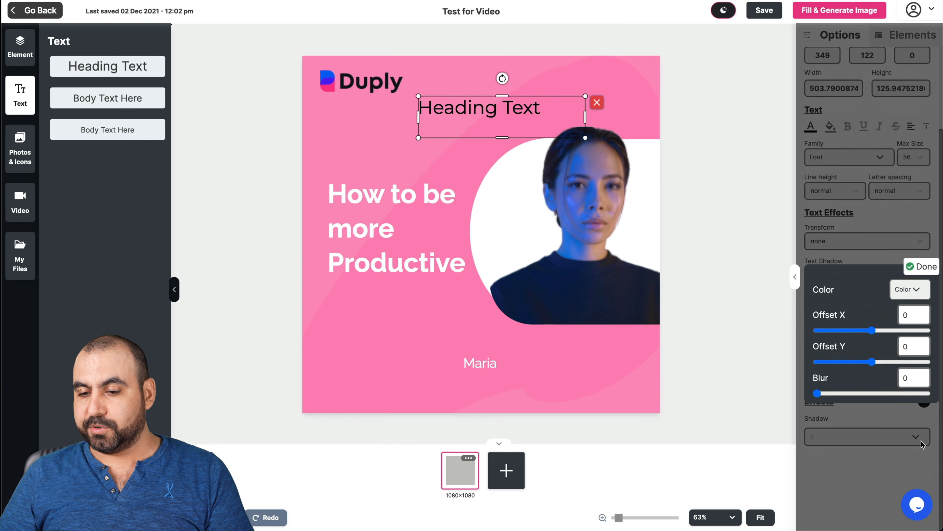
Close the shadow settings and confirm the new heading sits editable in the Elements list.
{"action": "left_click", "coordinate": [921, 266]}
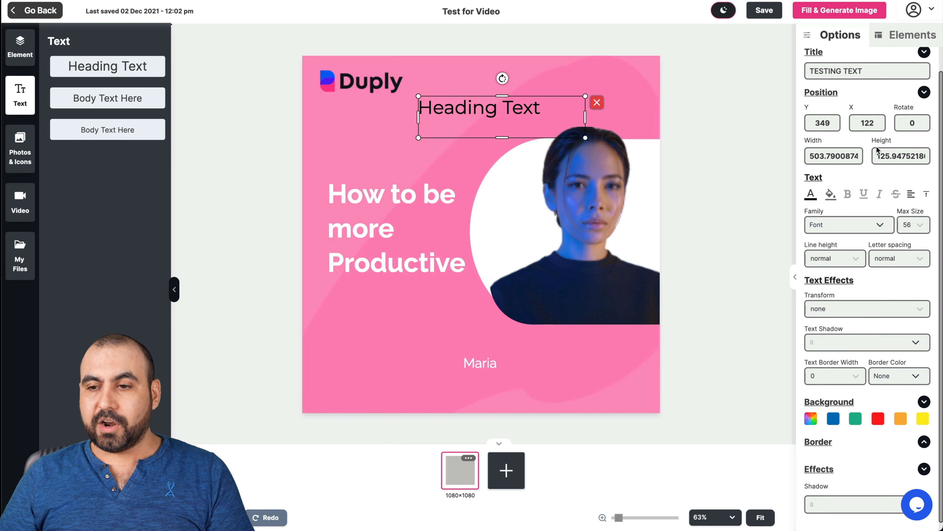
{"action": "left_click", "coordinate": [899, 60]}
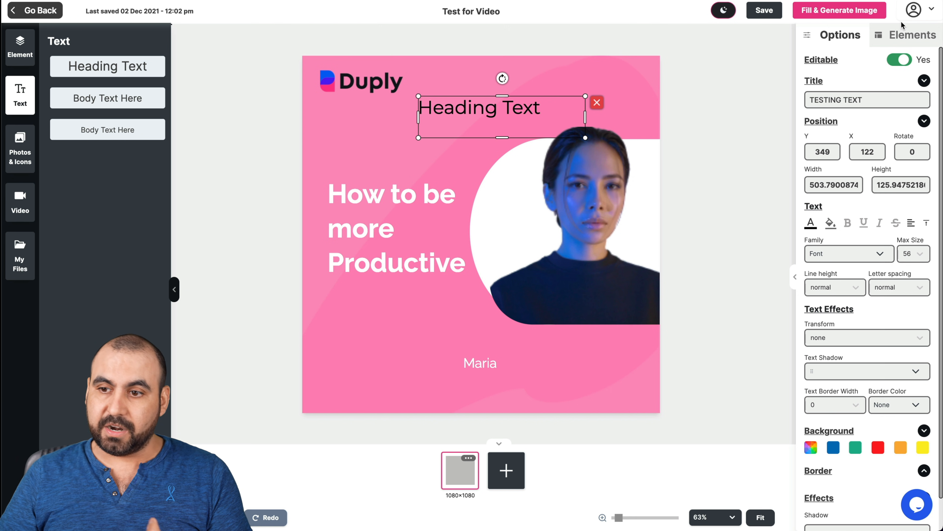
{"action": "left_click", "coordinate": [912, 35]}
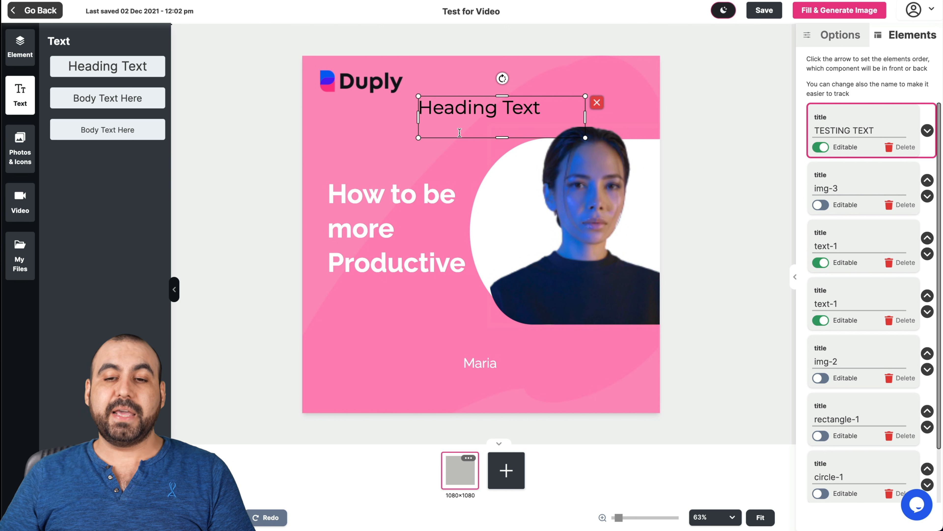
{"action": "left_click", "coordinate": [590, 54]}
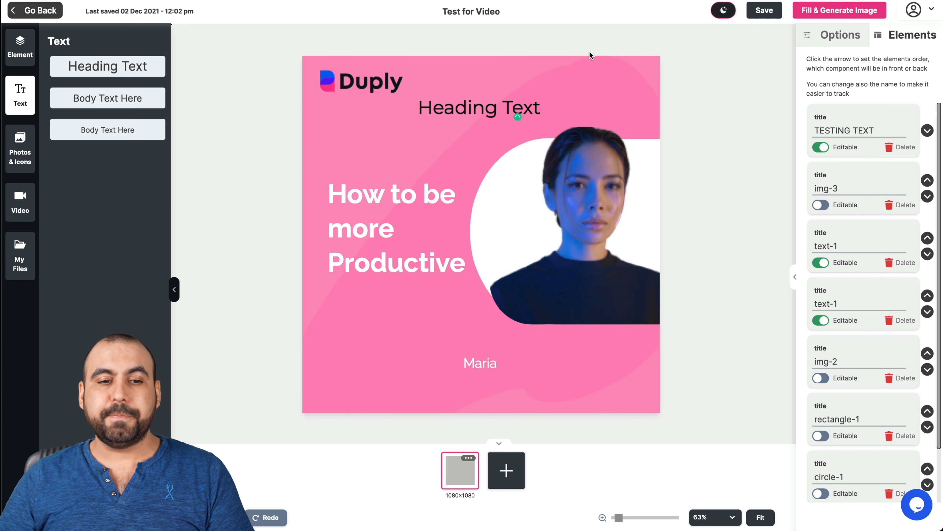
Search the Photos & Icons library for 'dog', checking both photo and icon results.
{"action": "left_click", "coordinate": [20, 147]}
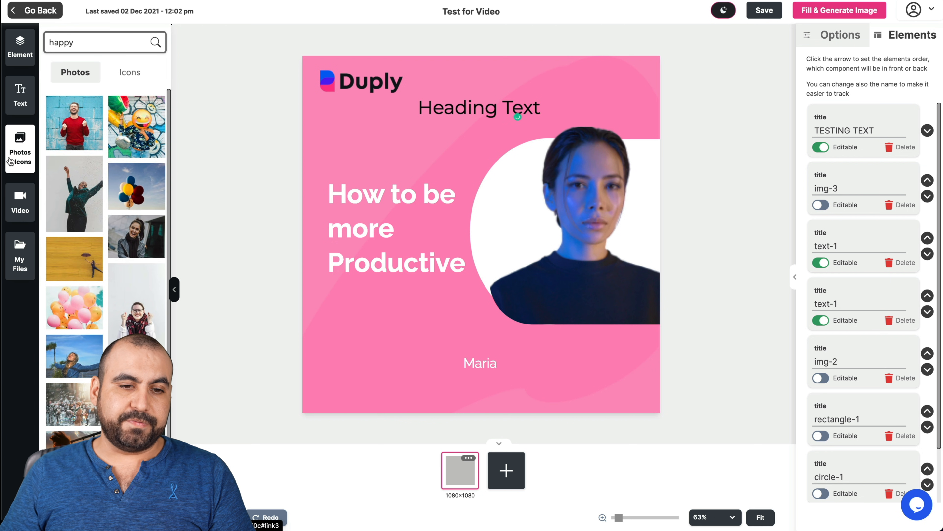
{"action": "scroll", "scroll_direction": "down", "scroll_amount": 3}
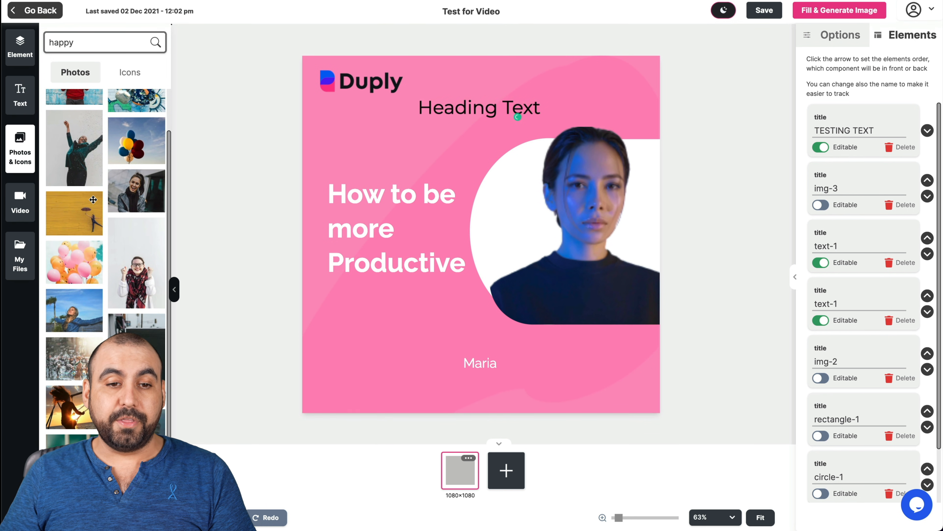
{"action": "left_click", "coordinate": [91, 42]}
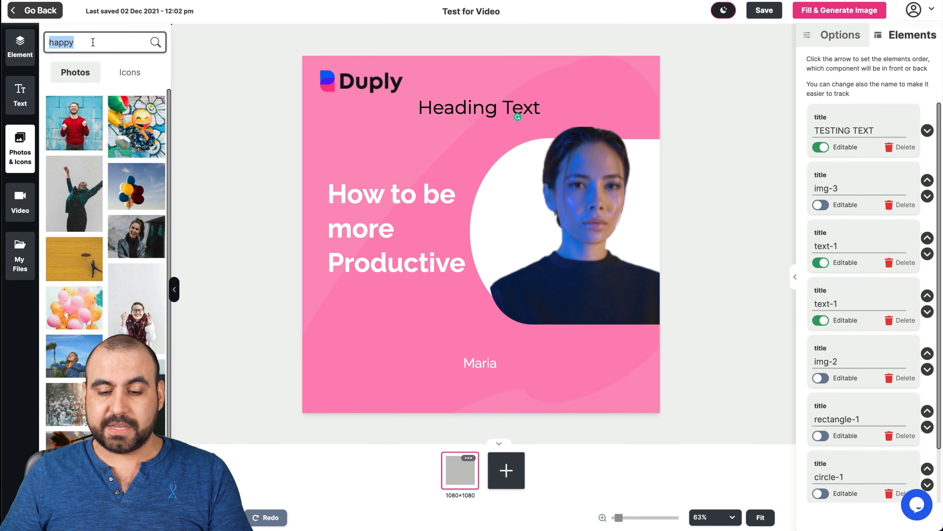
{"action": "type", "text": "dog"}
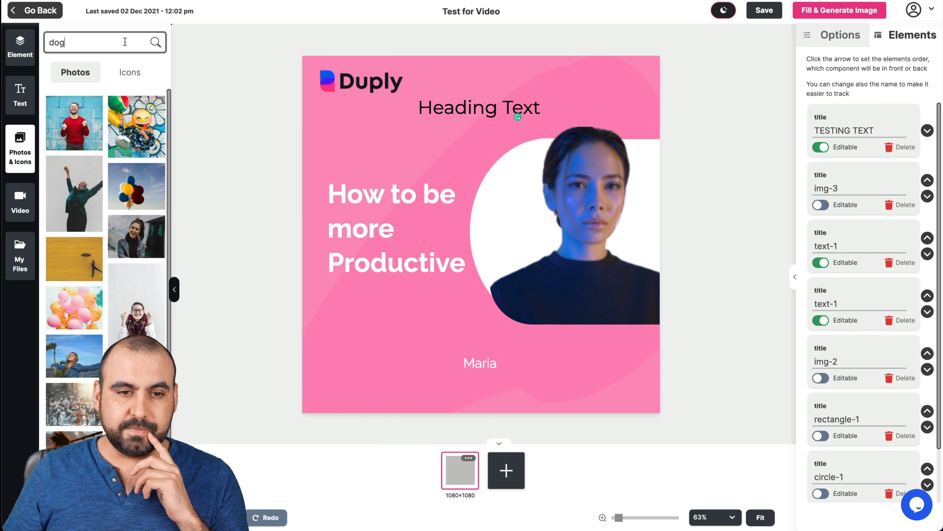
{"action": "left_click", "coordinate": [129, 73]}
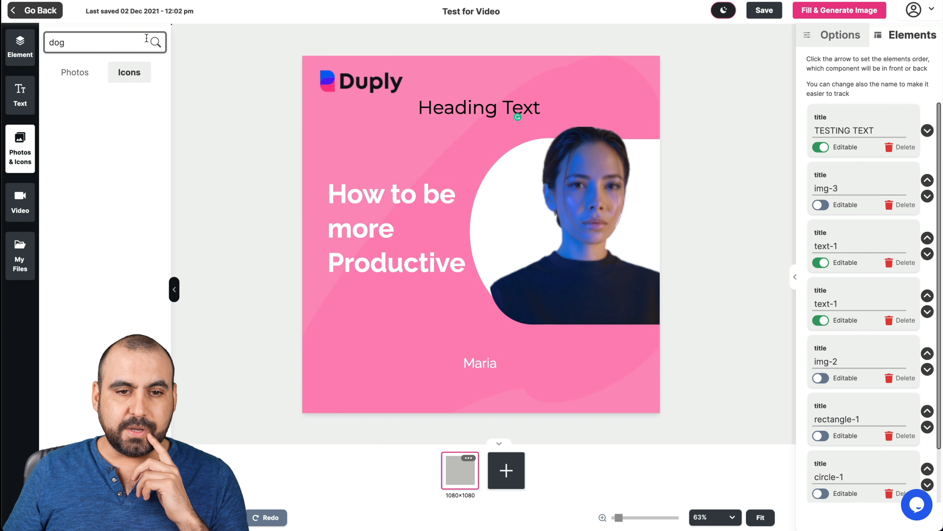
{"action": "left_click", "coordinate": [75, 73]}
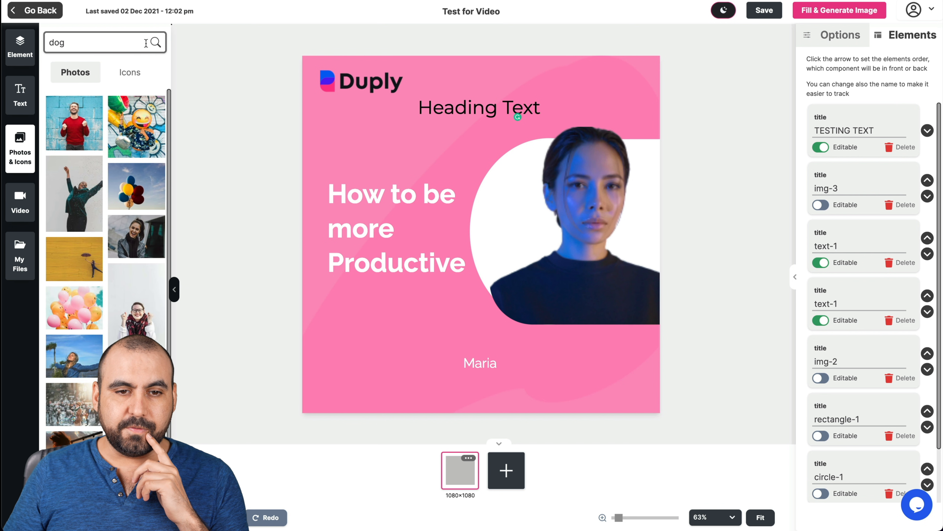
Search the photo library for 'sad', then look at the video element options.
{"action": "left_click", "coordinate": [94, 42]}
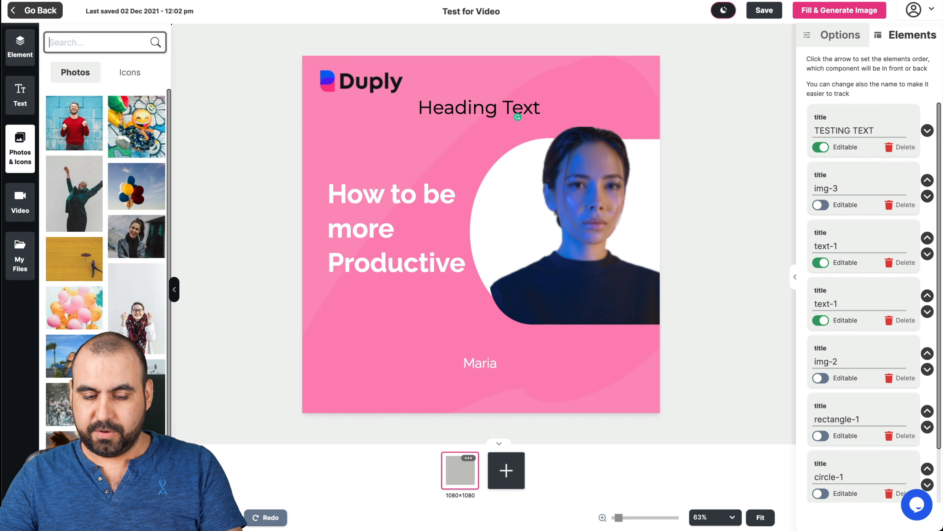
{"action": "type", "text": "sad"}
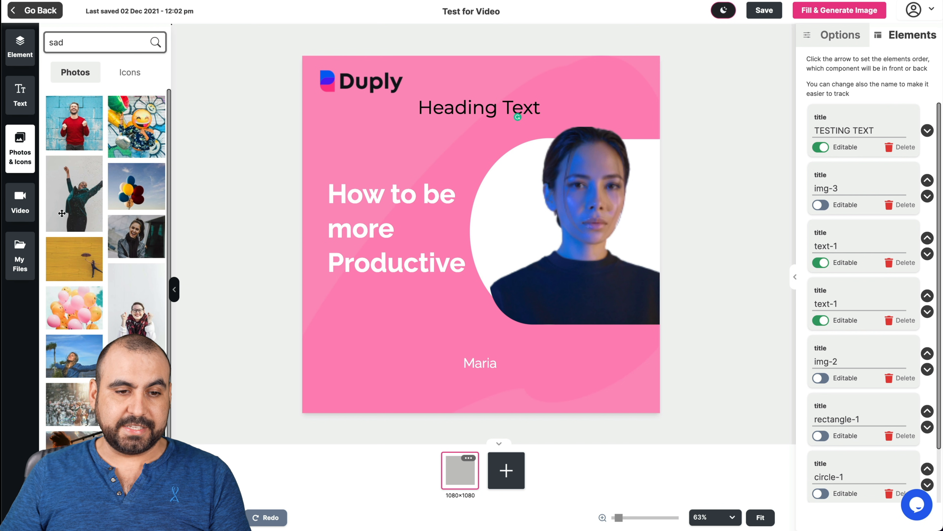
{"action": "left_click", "coordinate": [19, 201]}
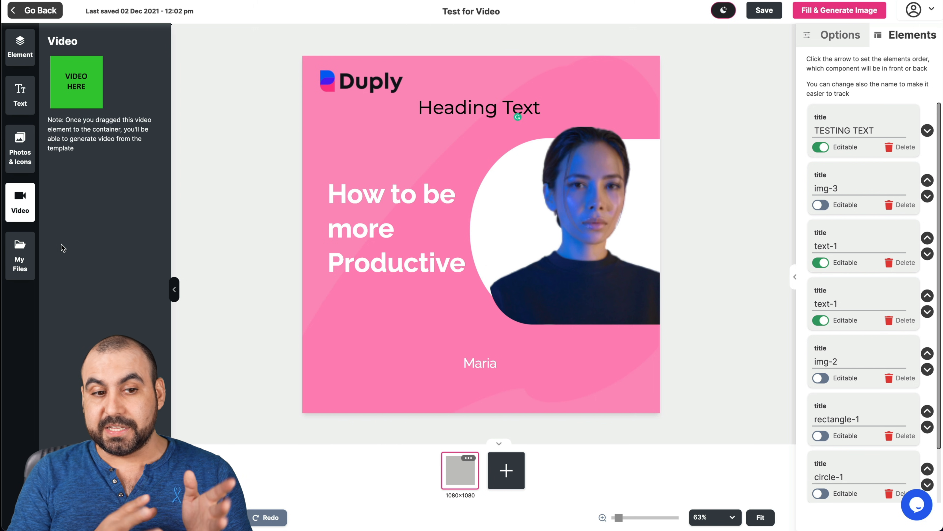
Look over the My Files section and return to the shapes and image elements.
{"action": "left_click", "coordinate": [20, 255]}
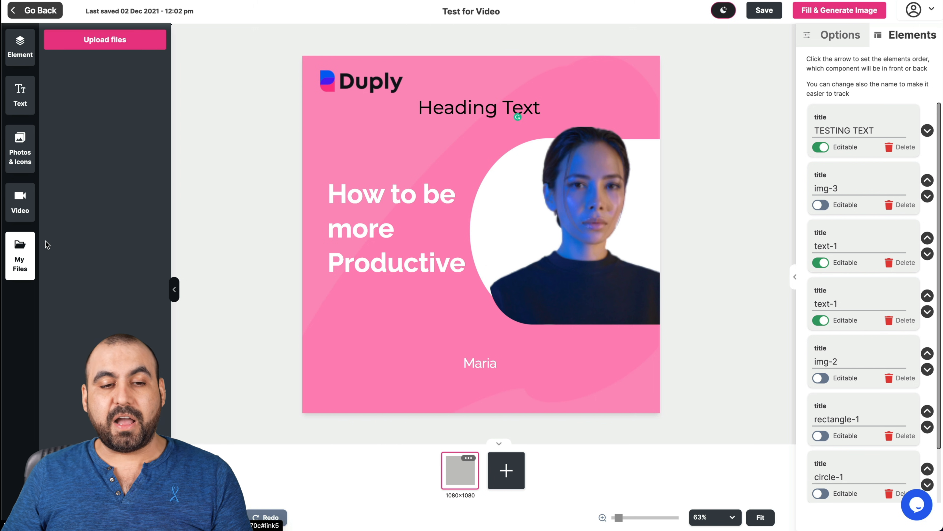
{"action": "left_click", "coordinate": [19, 47]}
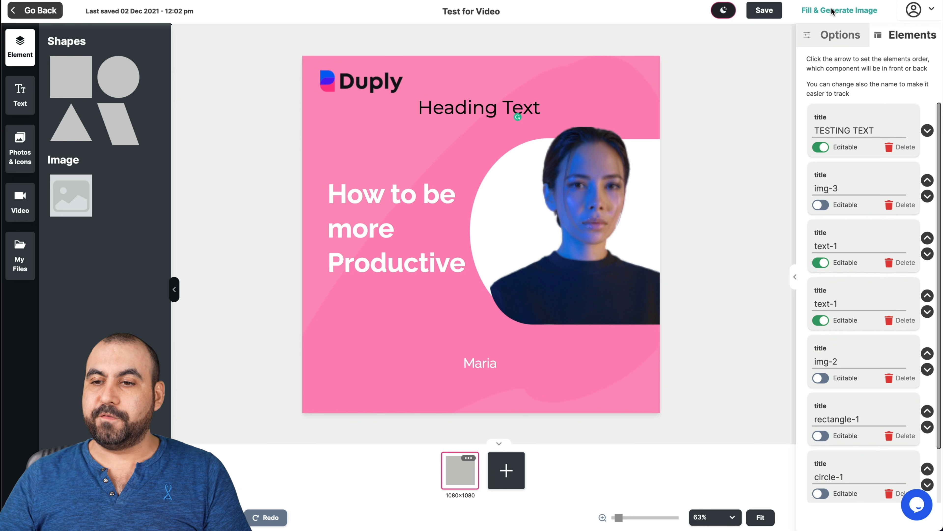
Bring up the Fill & Generate Image dialog listing API, form, URL and integration options.
{"action": "left_click", "coordinate": [839, 10]}
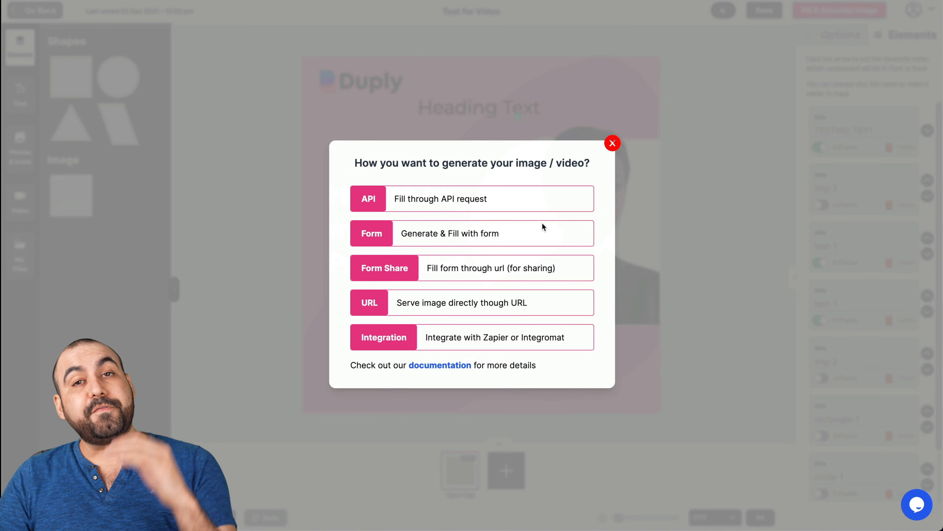
{"action": "mouse_move", "coordinate": [565, 287]}
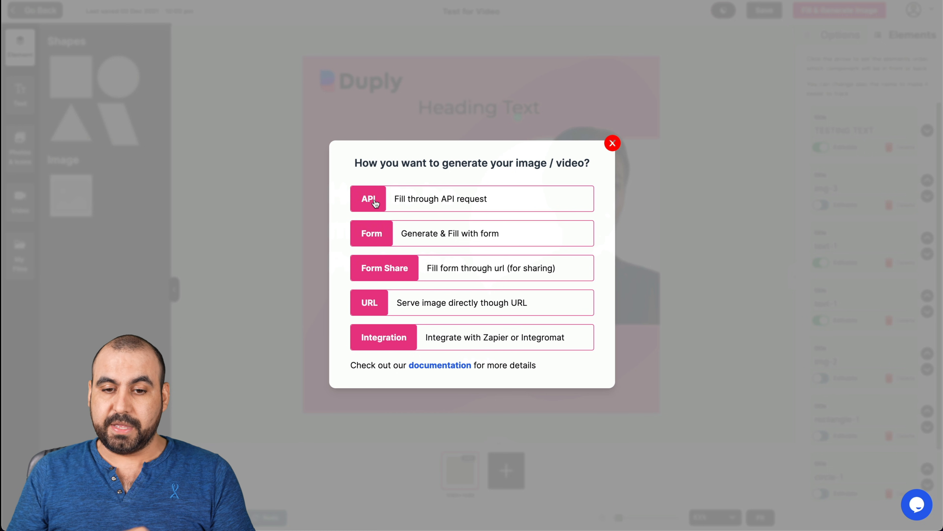
{"action": "mouse_move", "coordinate": [470, 257]}
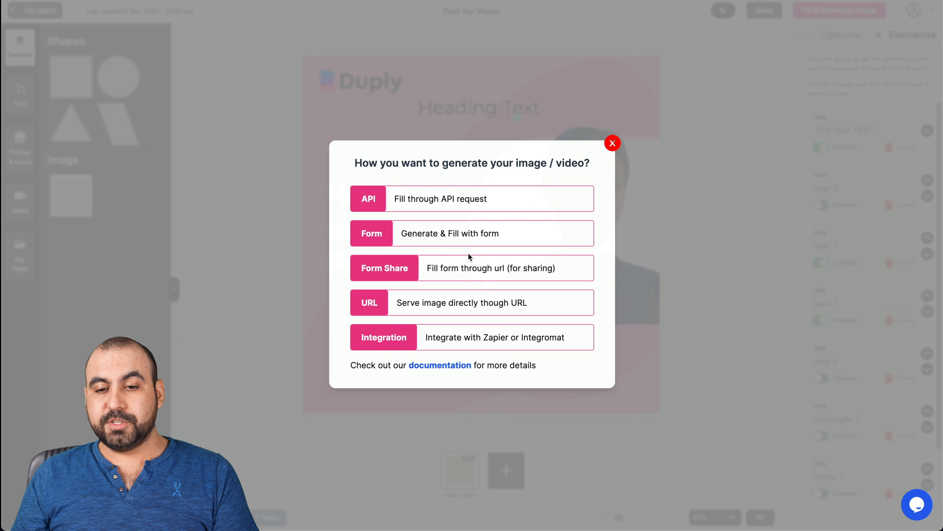
Choose form generation, expand Item 1 and replace img-1 with a stock background photo.
{"action": "left_click", "coordinate": [612, 143]}
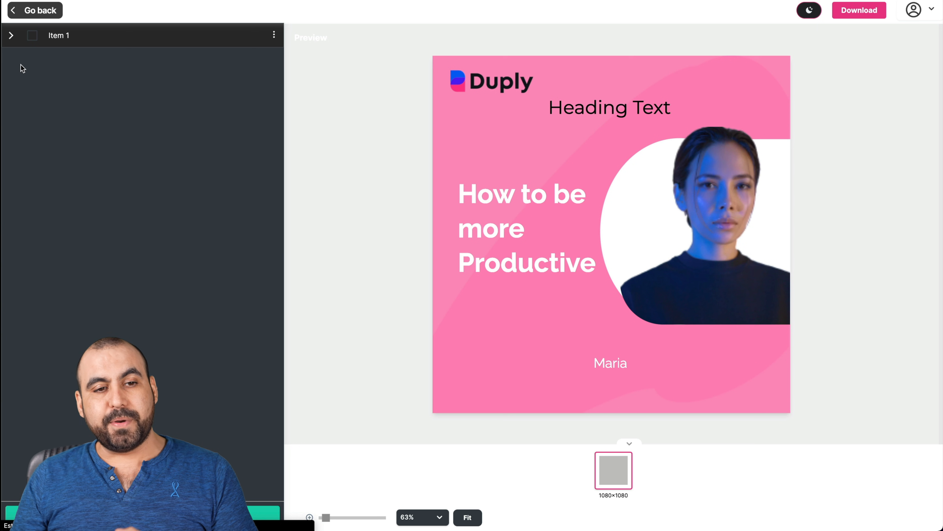
{"action": "left_click", "coordinate": [11, 35]}
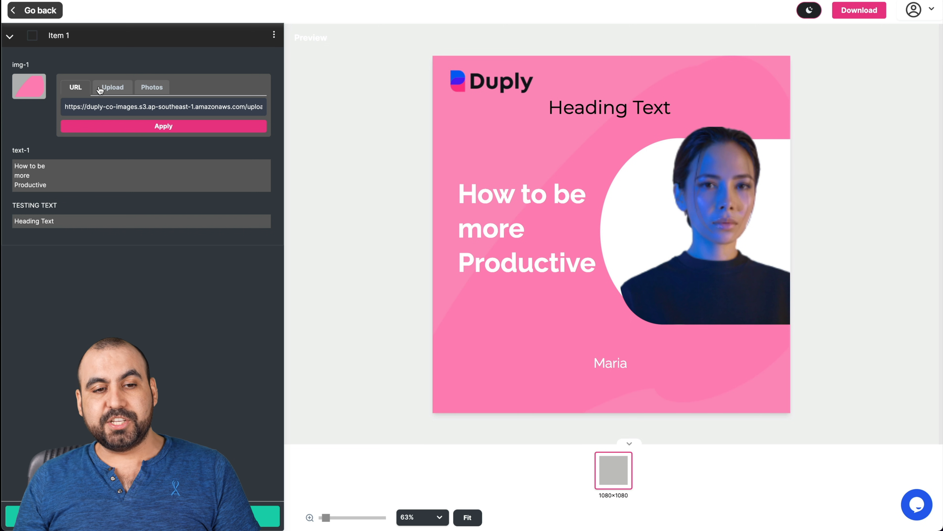
{"action": "left_click", "coordinate": [112, 88]}
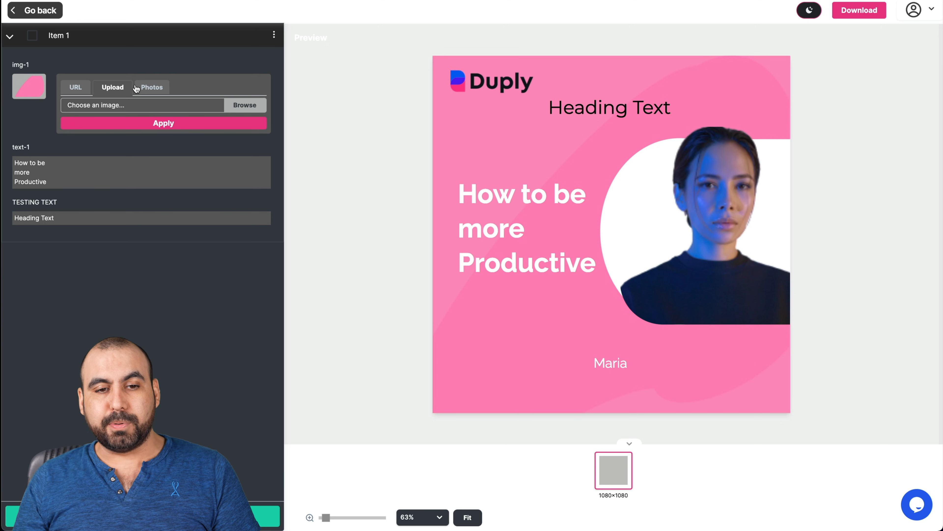
{"action": "left_click", "coordinate": [152, 88]}
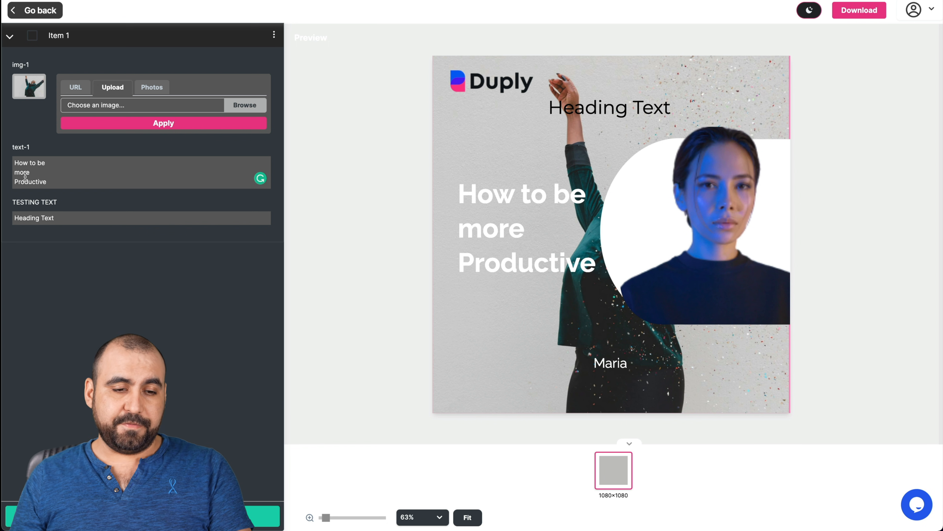
Edit text-1 to 'Succesful' and the TESTING TEXT heading to 'TEST FOR VIDEO'.
{"action": "type", "text": "S"}
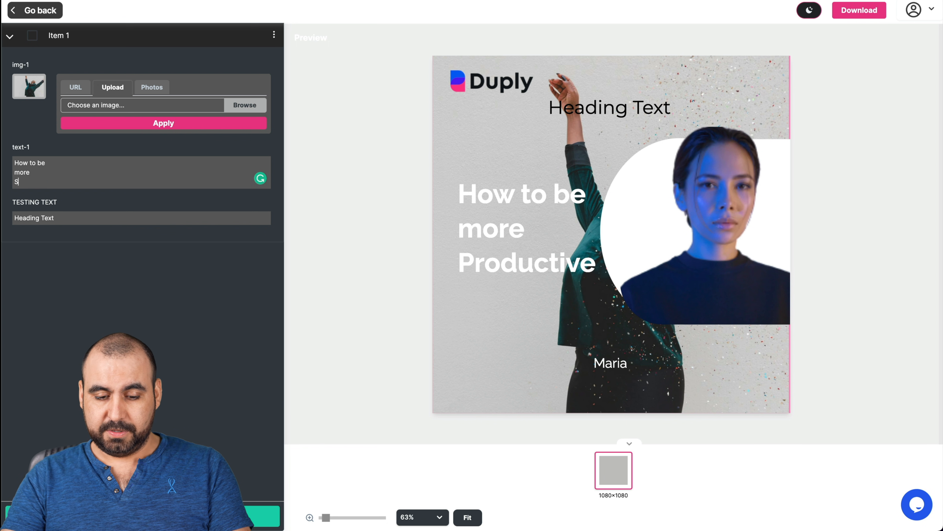
{"action": "type", "text": "uccesful"}
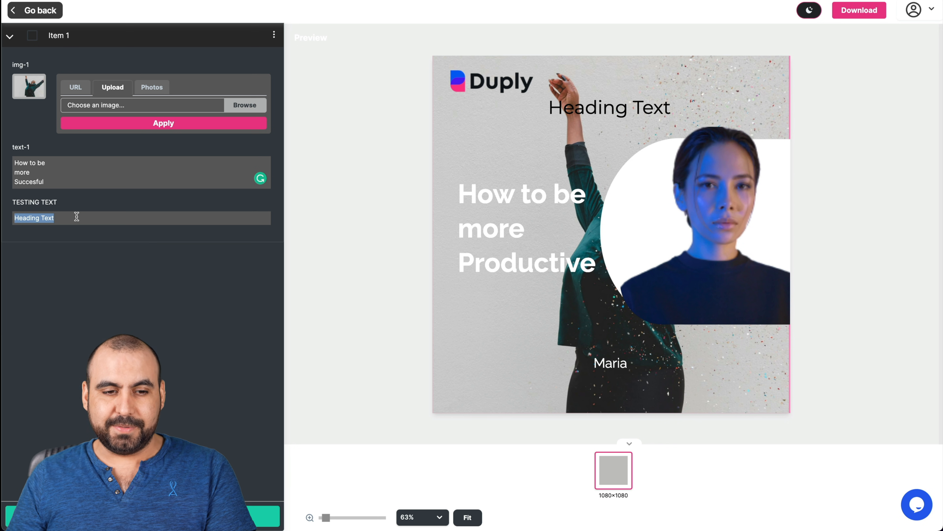
{"action": "type", "text": "TEST FOR"}
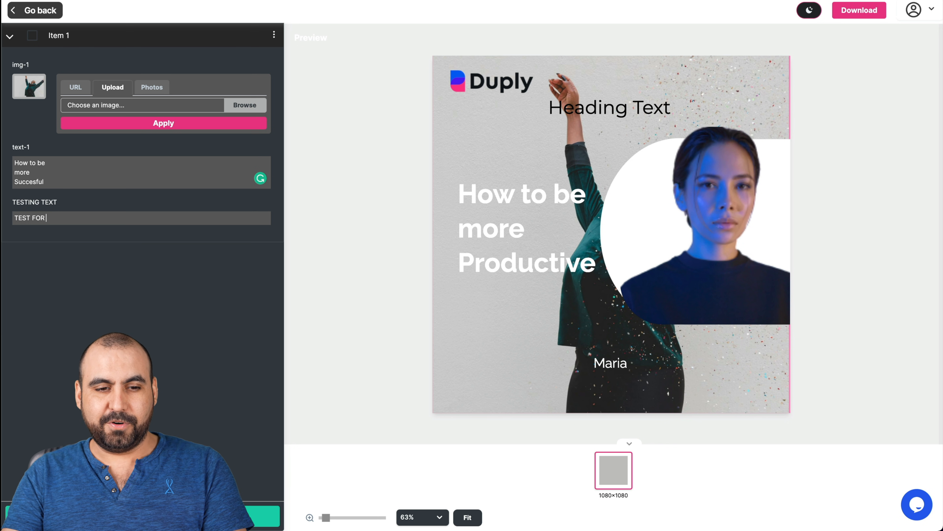
{"action": "type", "text": "VIDEO"}
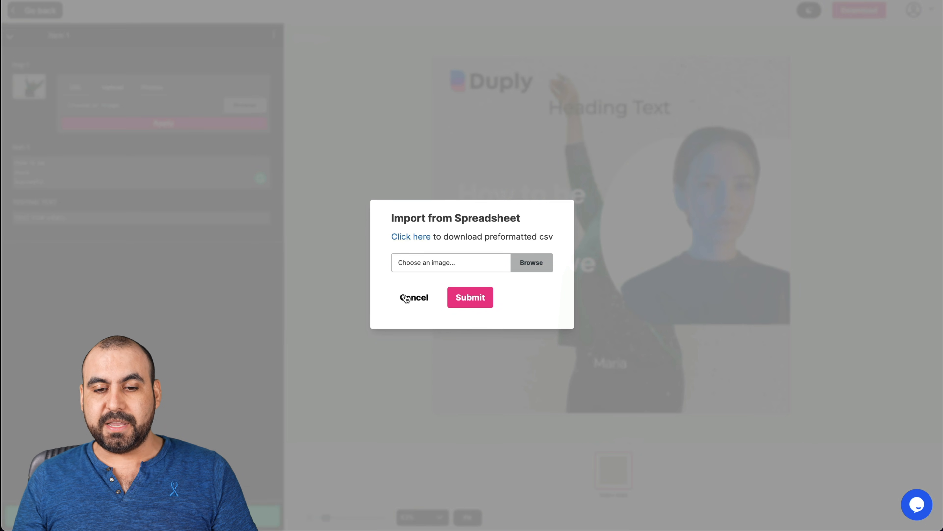
Cancel the Import from Spreadsheet prompt, returning to the filled form.
{"action": "left_click", "coordinate": [414, 297]}
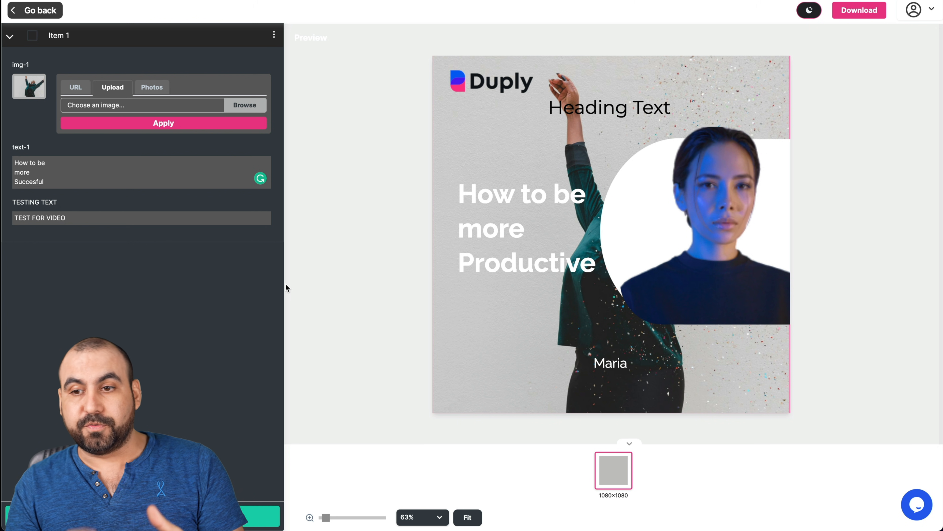
{"action": "mouse_move", "coordinate": [126, 199]}
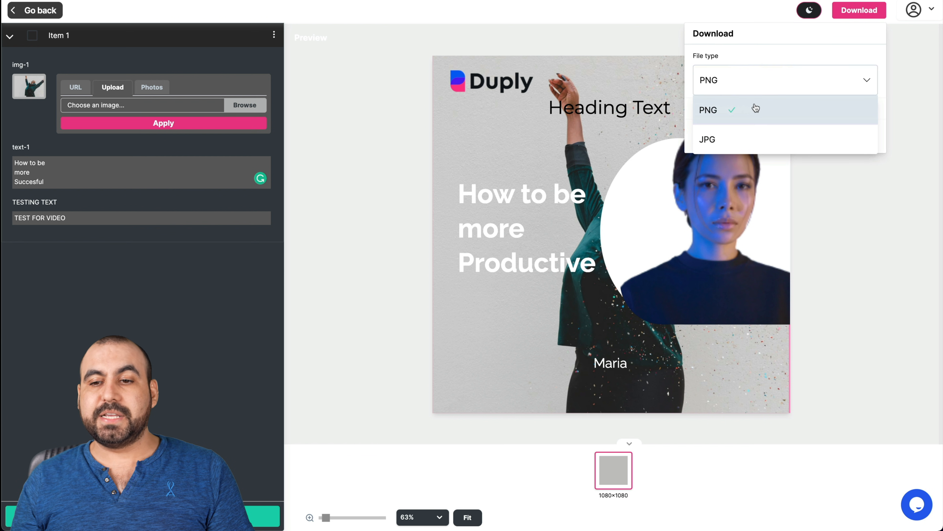
Download the filled image as a JPG file saved to the desktop.
{"action": "left_click", "coordinate": [708, 139]}
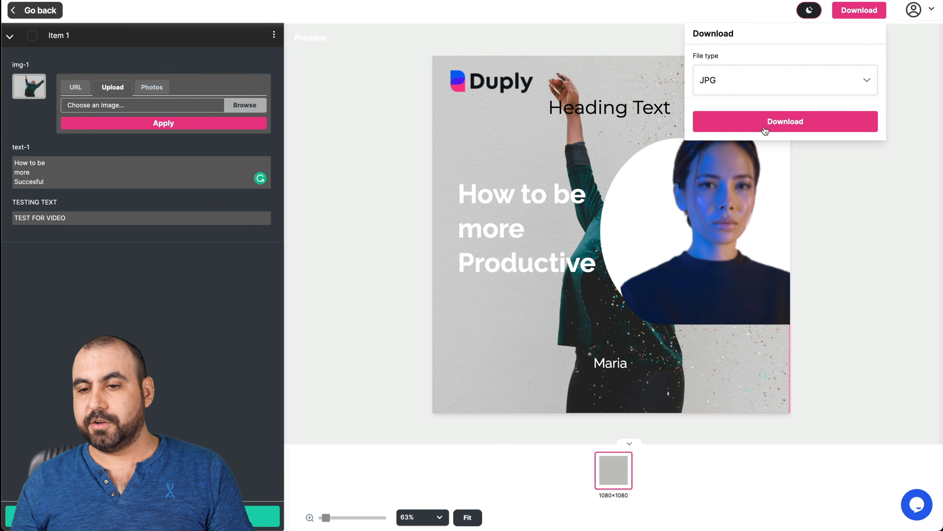
{"action": "left_click", "coordinate": [785, 120]}
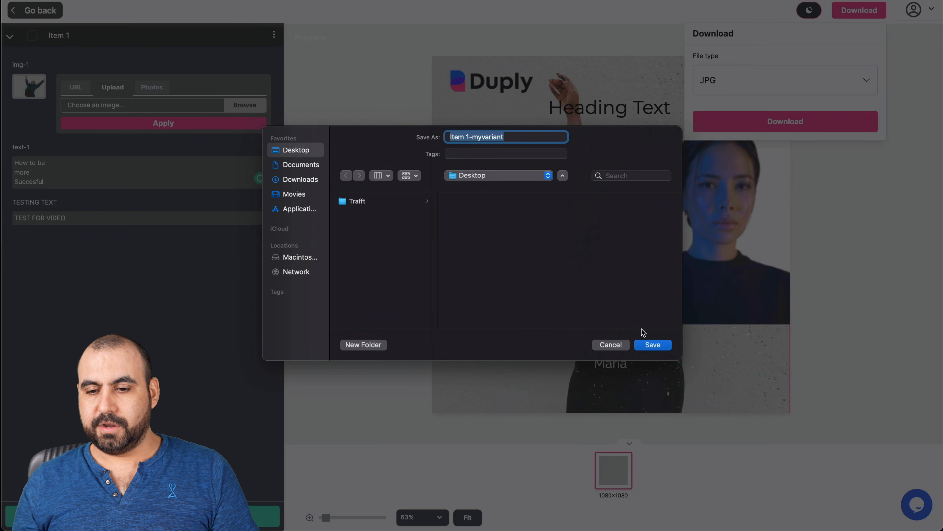
{"action": "left_click", "coordinate": [654, 344]}
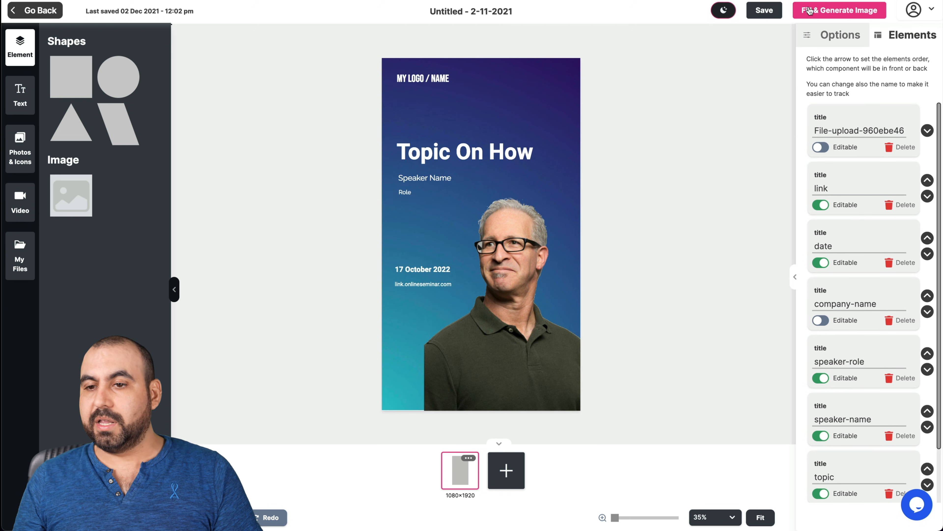
Bring up Duply's image generation options with the Zapier/Integromat integration choice.
{"action": "left_click", "coordinate": [839, 11]}
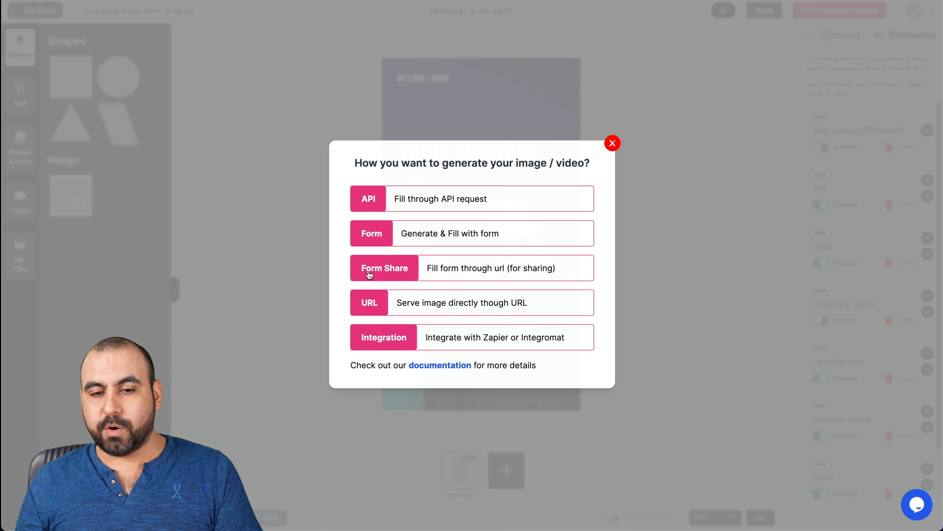
{"action": "mouse_move", "coordinate": [448, 274]}
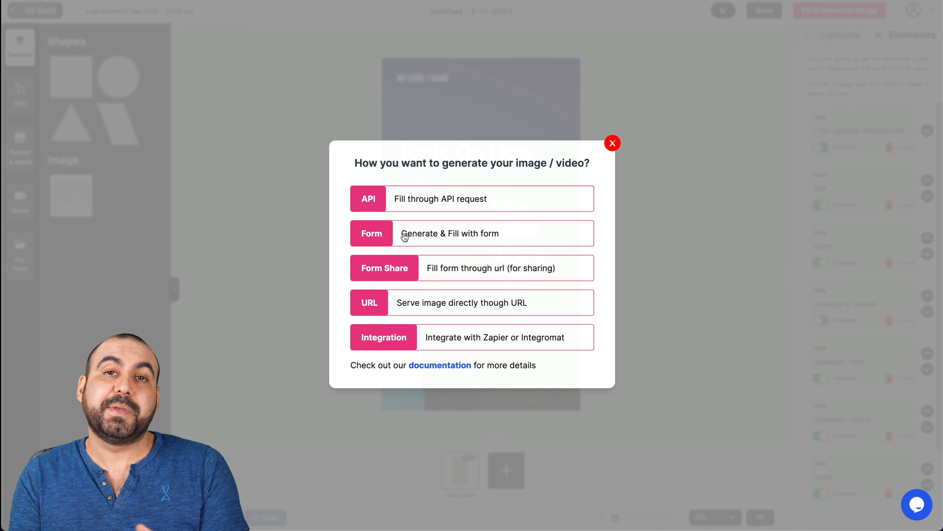
{"action": "mouse_move", "coordinate": [395, 254]}
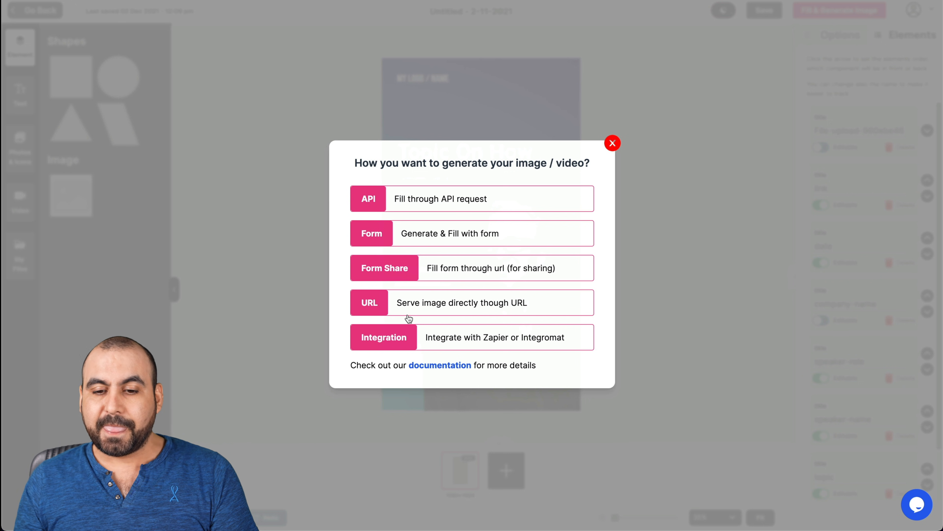
{"action": "mouse_move", "coordinate": [486, 343]}
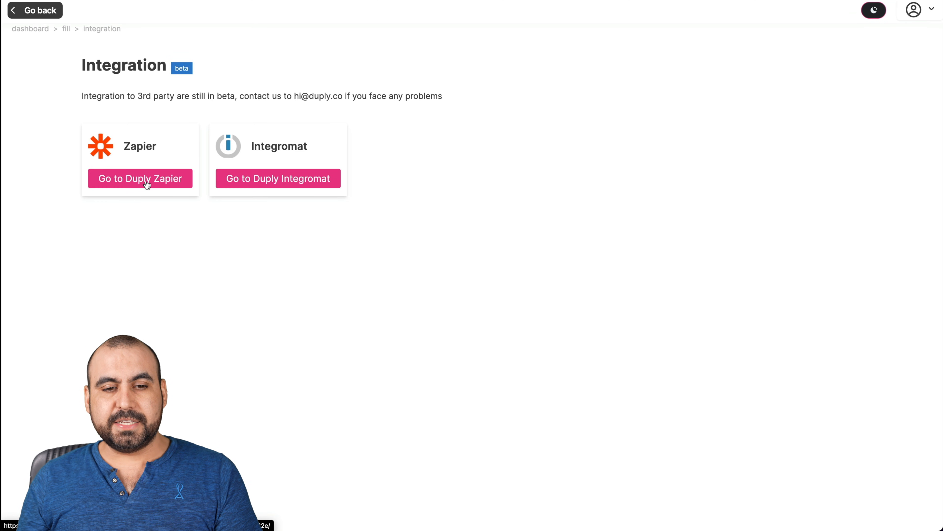
Accept Duply's Zapier invite and list the existing Zaps in the Home folder.
{"action": "left_click", "coordinate": [140, 178]}
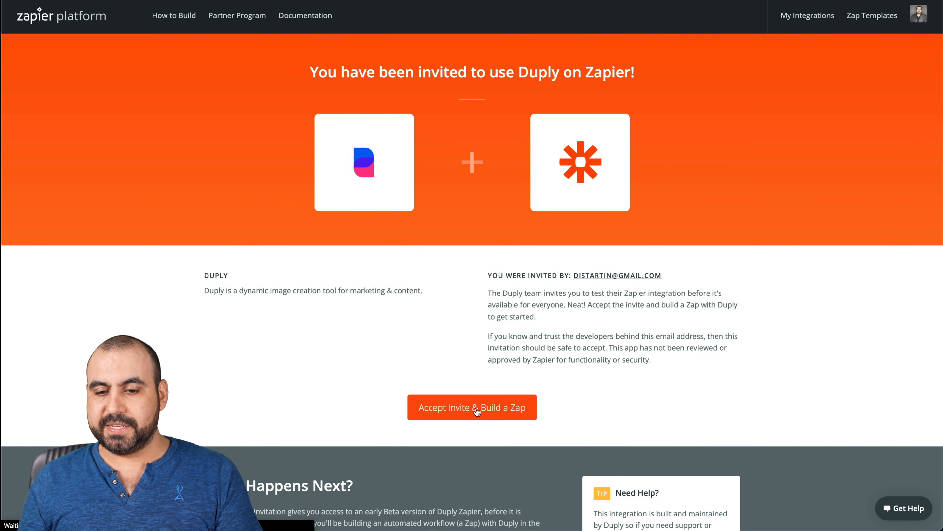
{"action": "left_click", "coordinate": [471, 407]}
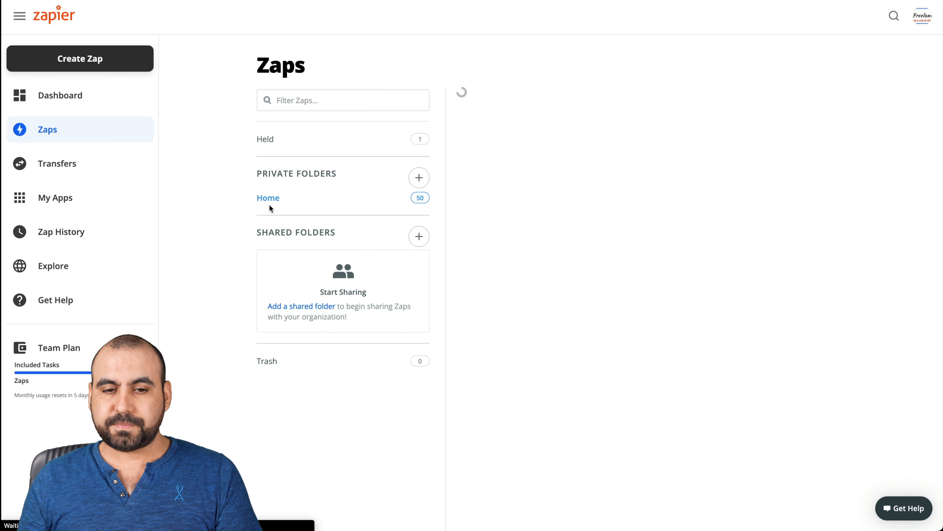
{"action": "left_click", "coordinate": [268, 197]}
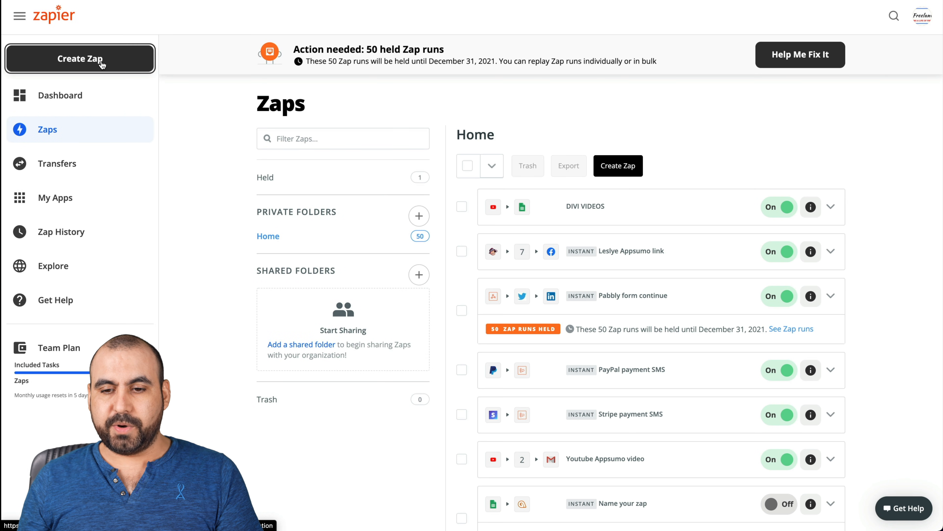
Create a new Zap with a Webhooks by Zapier Catch Hook trigger.
{"action": "left_click", "coordinate": [80, 59]}
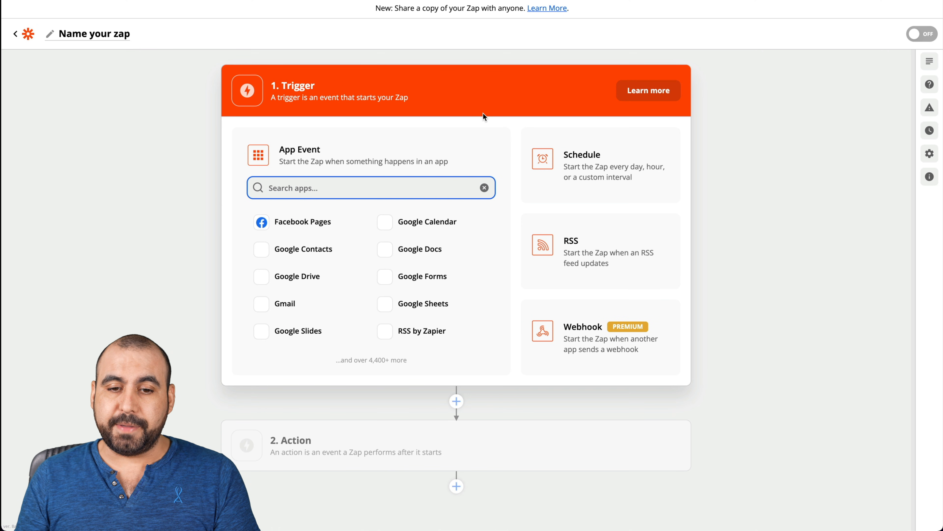
{"action": "type", "text": "webhok"}
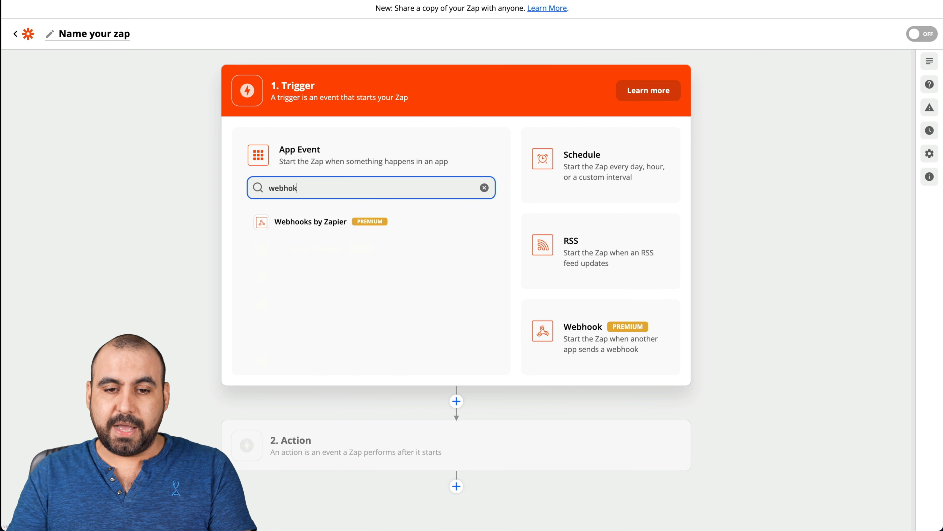
{"action": "mouse_move", "coordinate": [405, 183]}
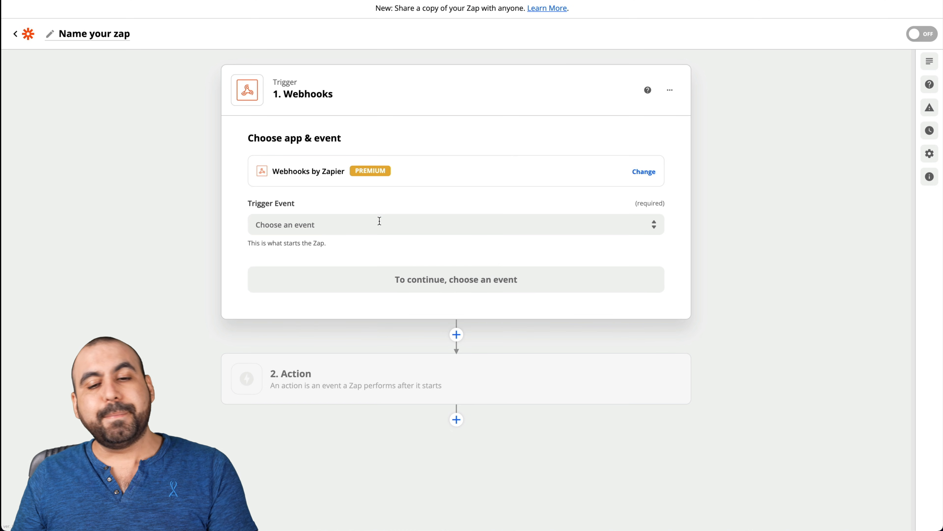
{"action": "left_click", "coordinate": [456, 224]}
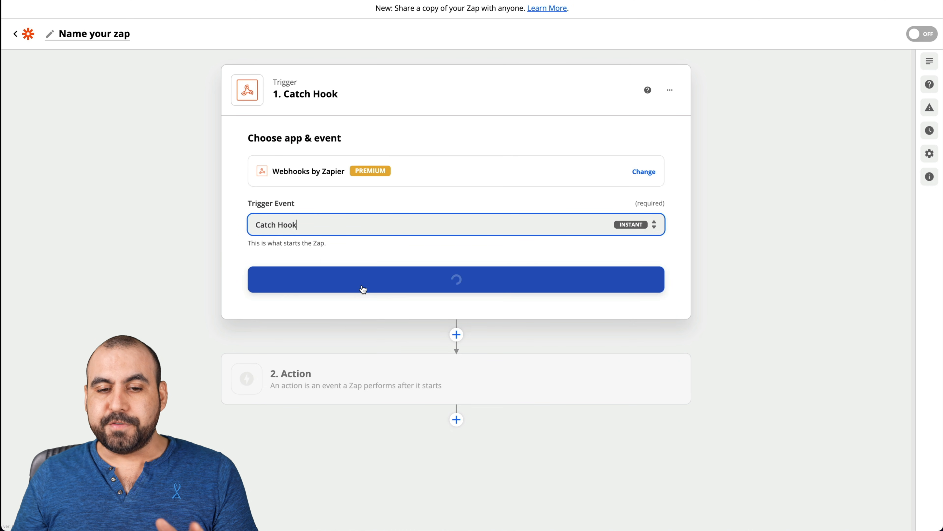
{"action": "left_click", "coordinate": [456, 279]}
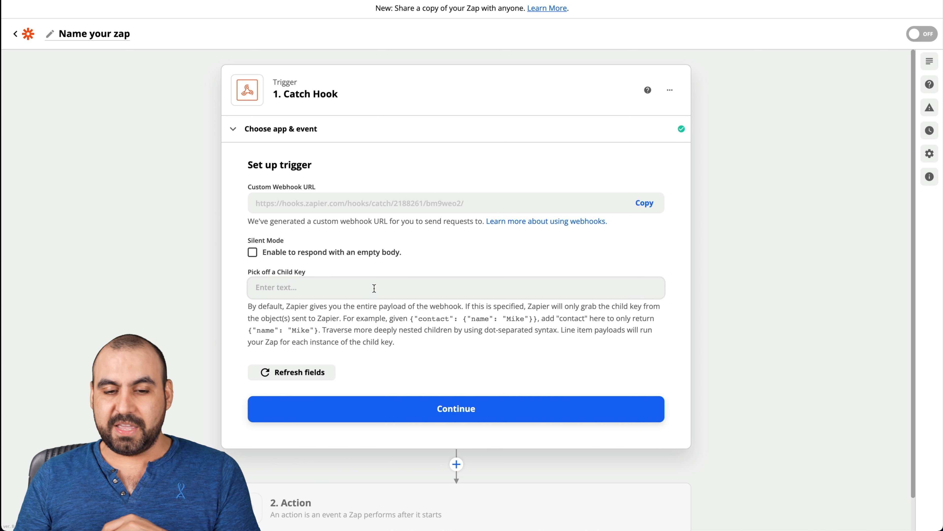
{"action": "left_click", "coordinate": [456, 408]}
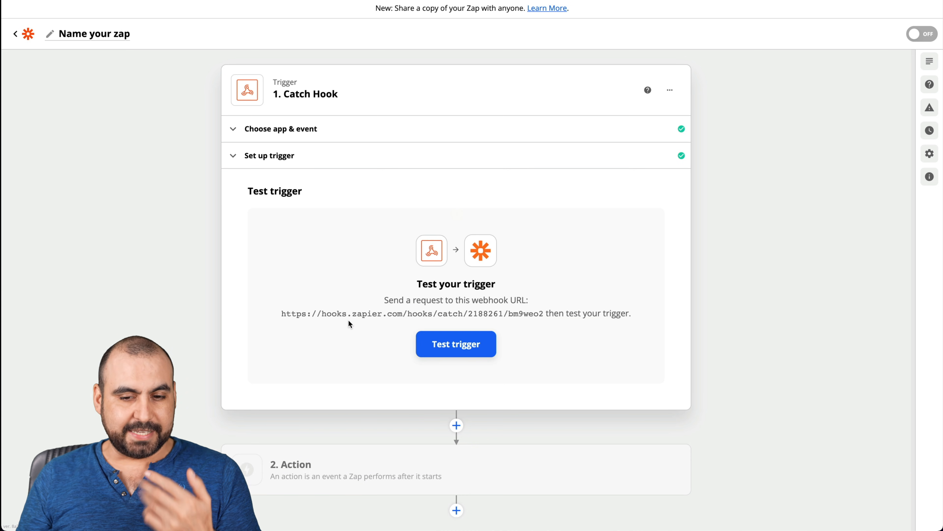
{"action": "mouse_move", "coordinate": [277, 370]}
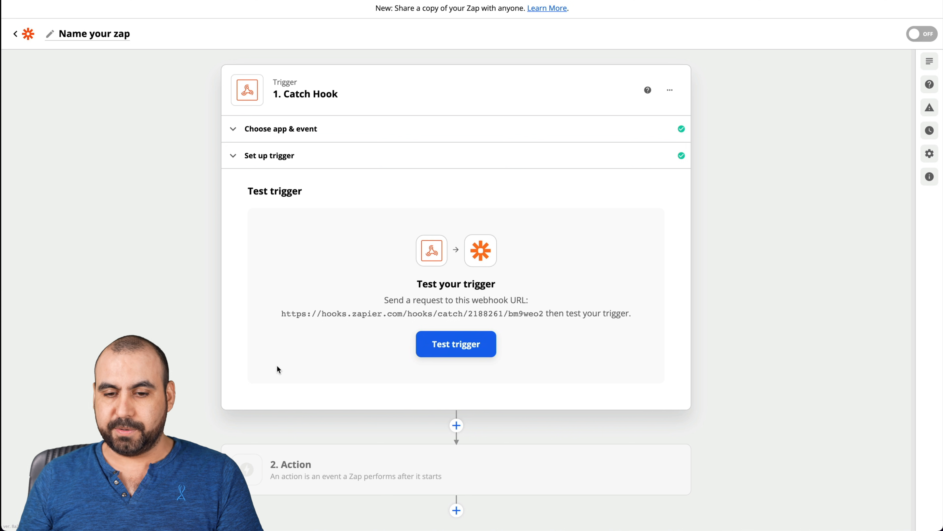
Skip the webhook trigger test and continue to the action step.
{"action": "left_click", "coordinate": [456, 343]}
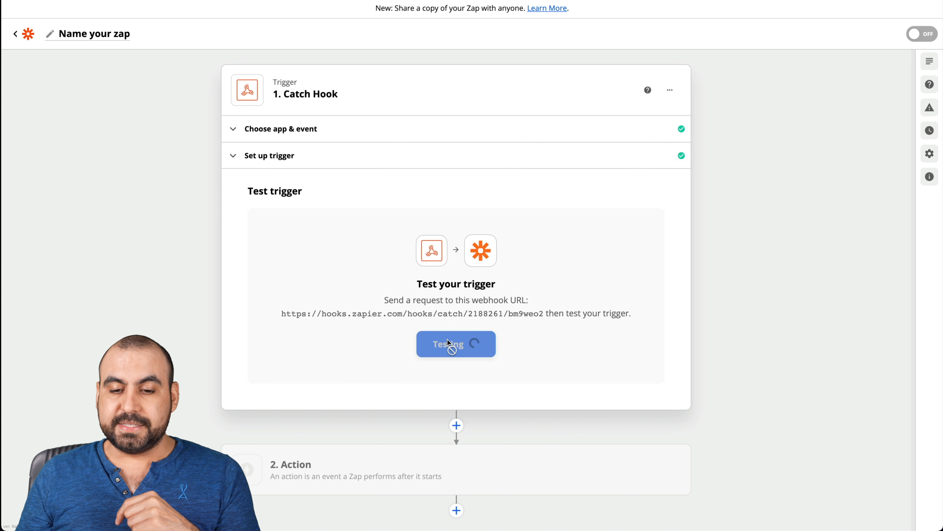
{"action": "left_click", "coordinate": [455, 343]}
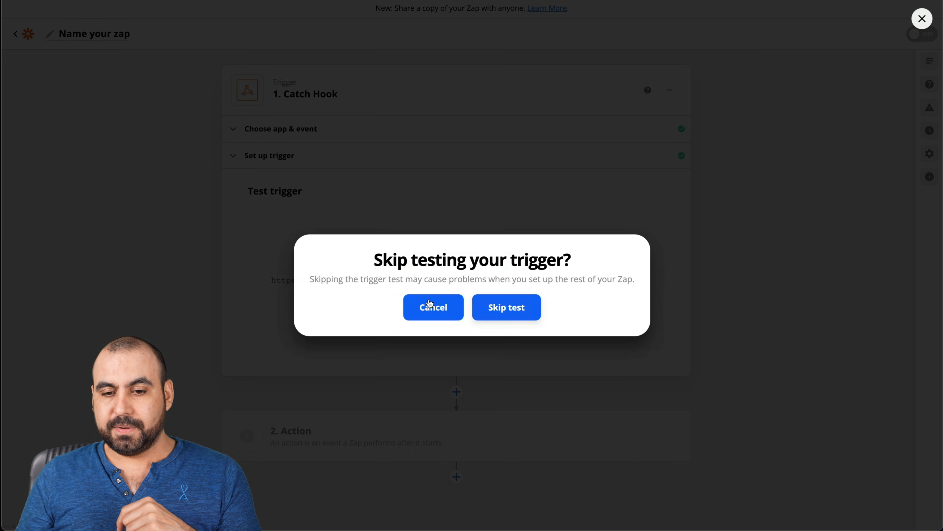
{"action": "left_click", "coordinate": [506, 307]}
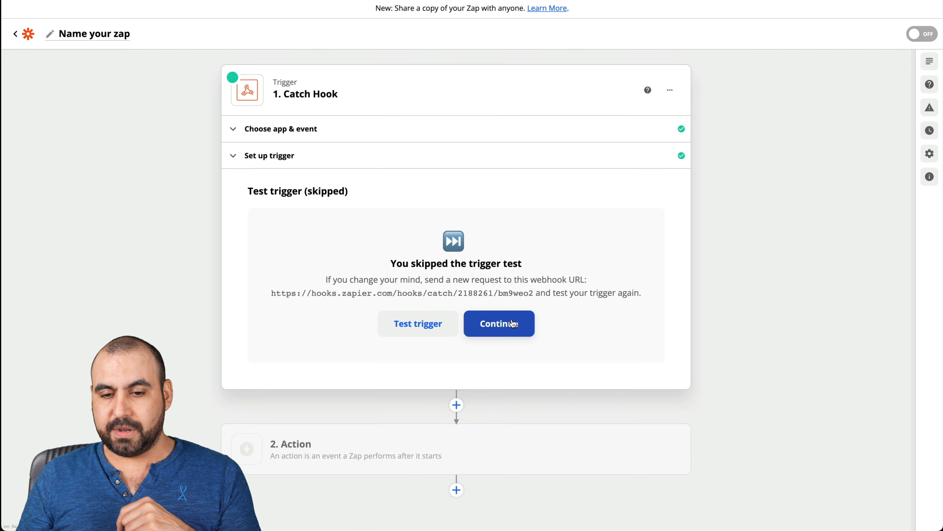
{"action": "left_click", "coordinate": [499, 324]}
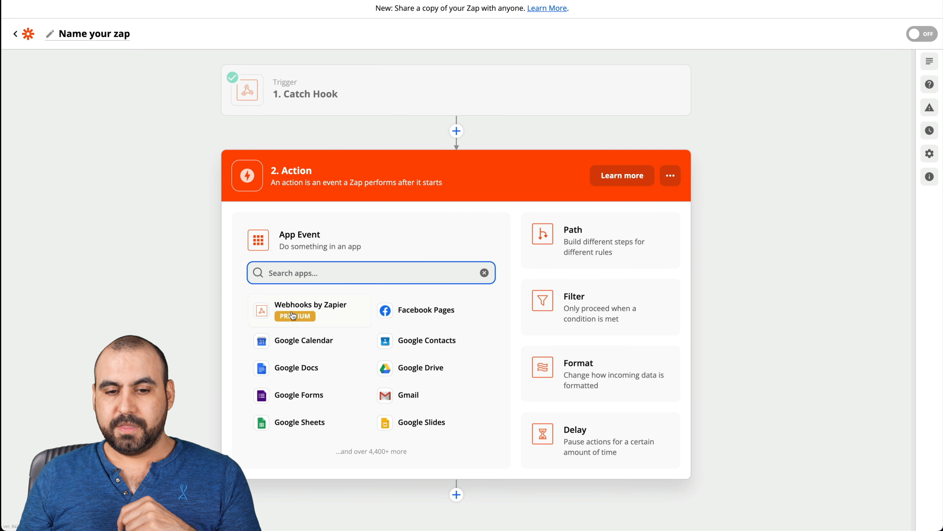
Make the action Duply's Generate Image and start connecting a new Duply account.
{"action": "type", "text": "dup"}
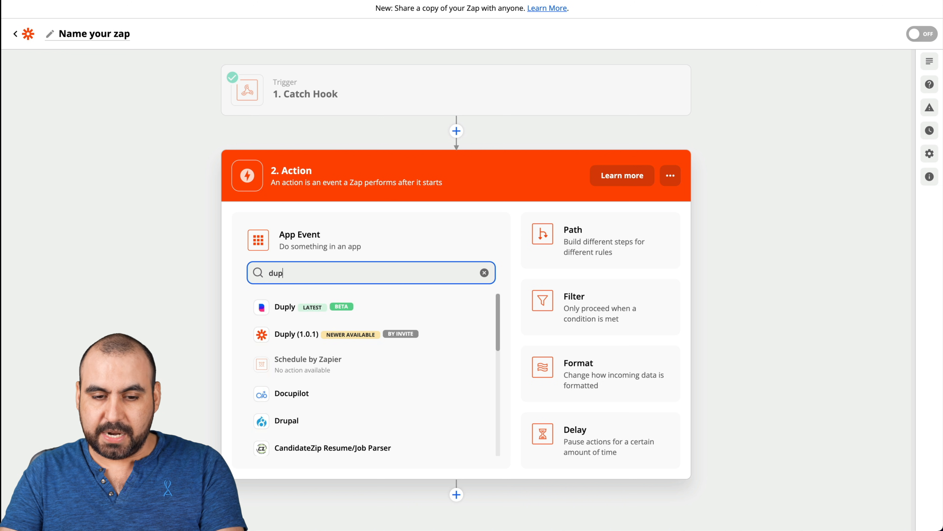
{"action": "left_click", "coordinate": [285, 306]}
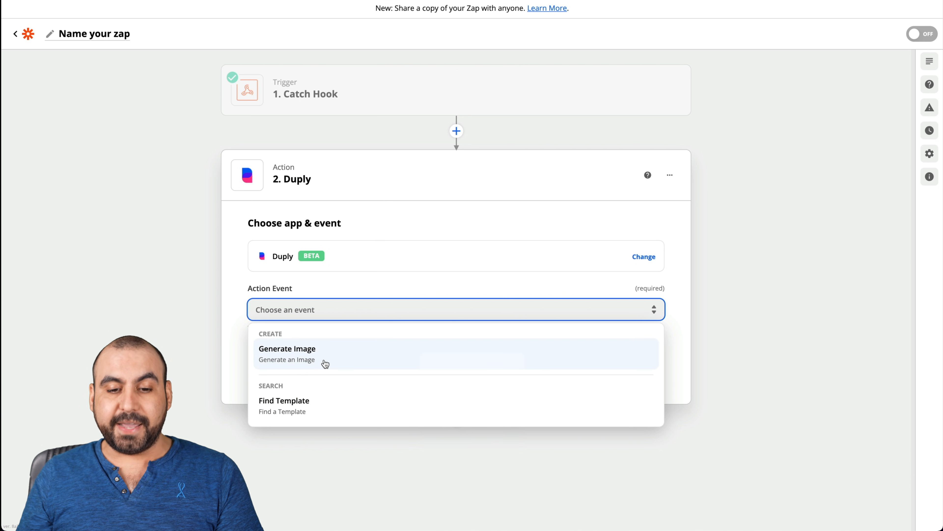
{"action": "mouse_move", "coordinate": [321, 355]}
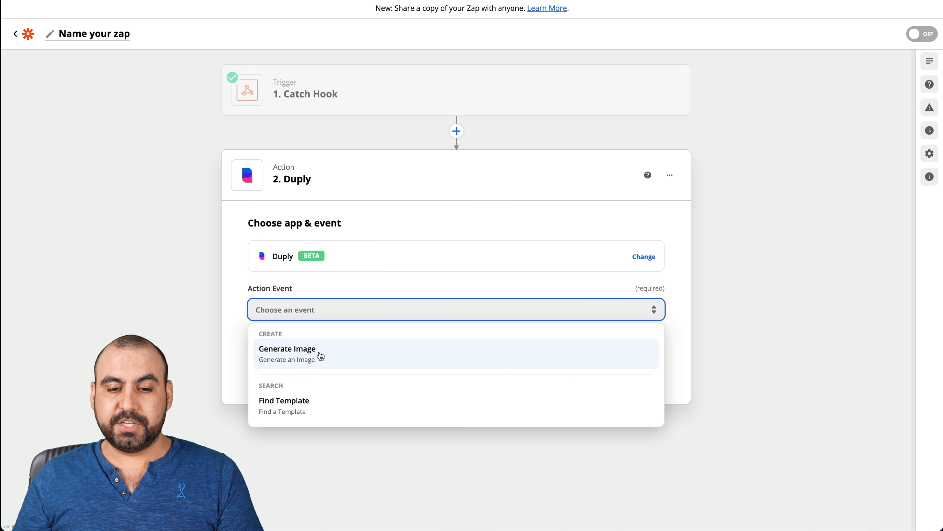
{"action": "left_click", "coordinate": [287, 352]}
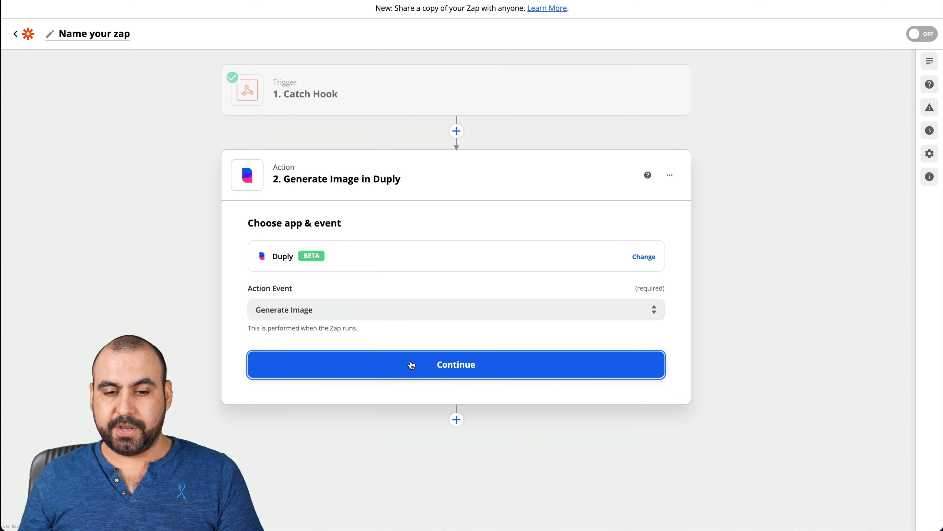
{"action": "left_click", "coordinate": [455, 364]}
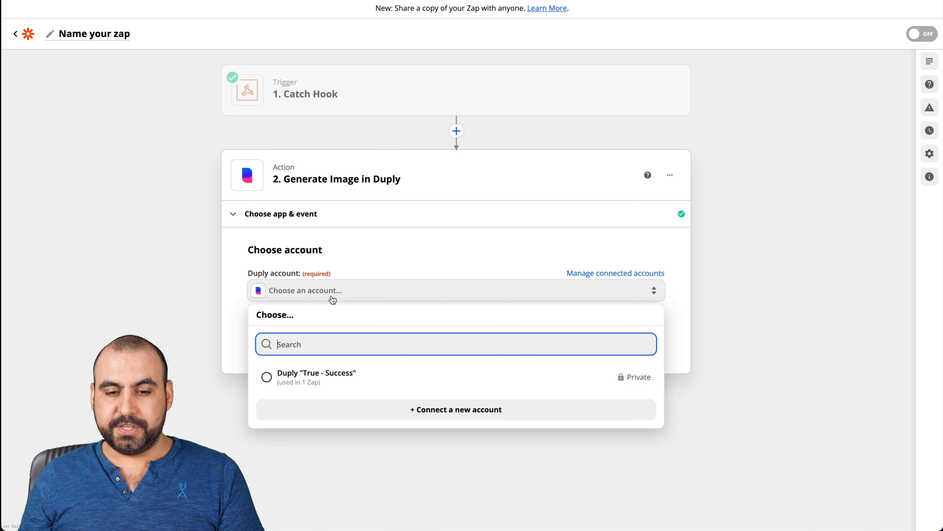
{"action": "left_click", "coordinate": [456, 409]}
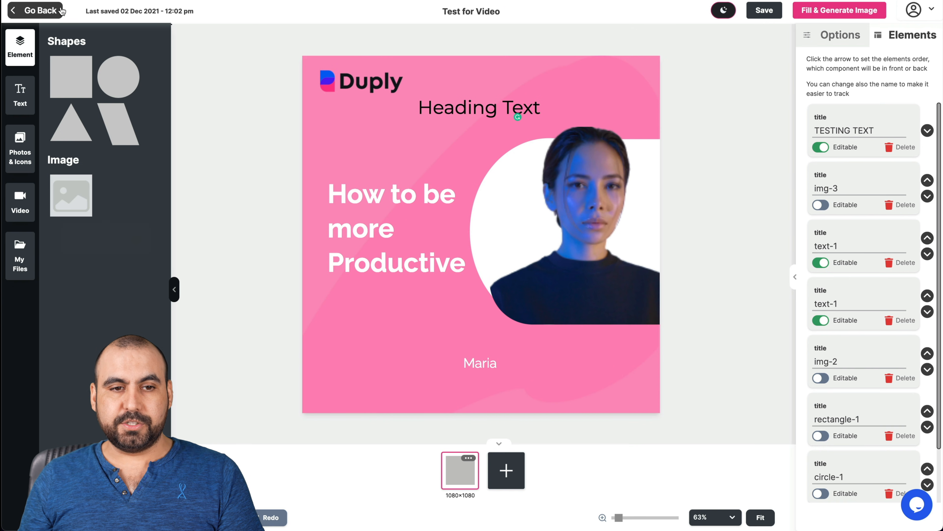
Copy the API key from Duply's Account settings API page.
{"action": "left_click", "coordinate": [37, 10]}
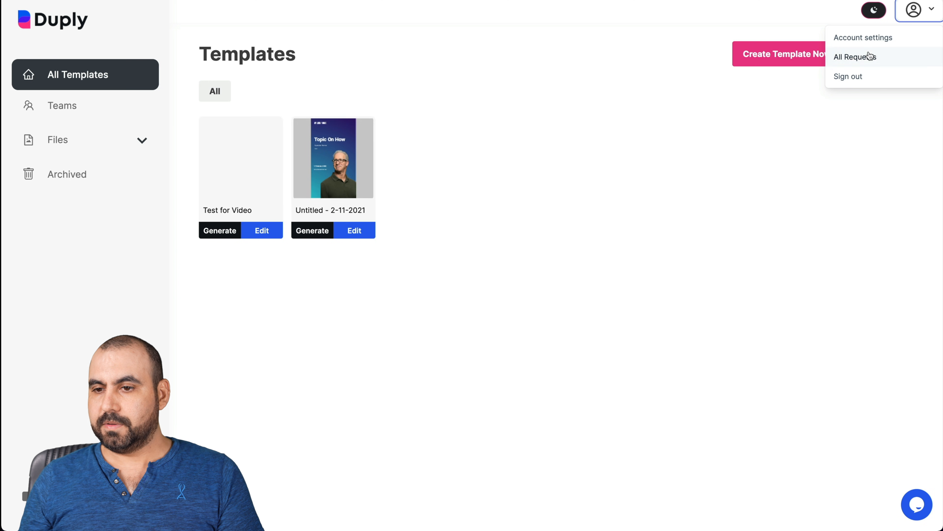
{"action": "left_click", "coordinate": [862, 38]}
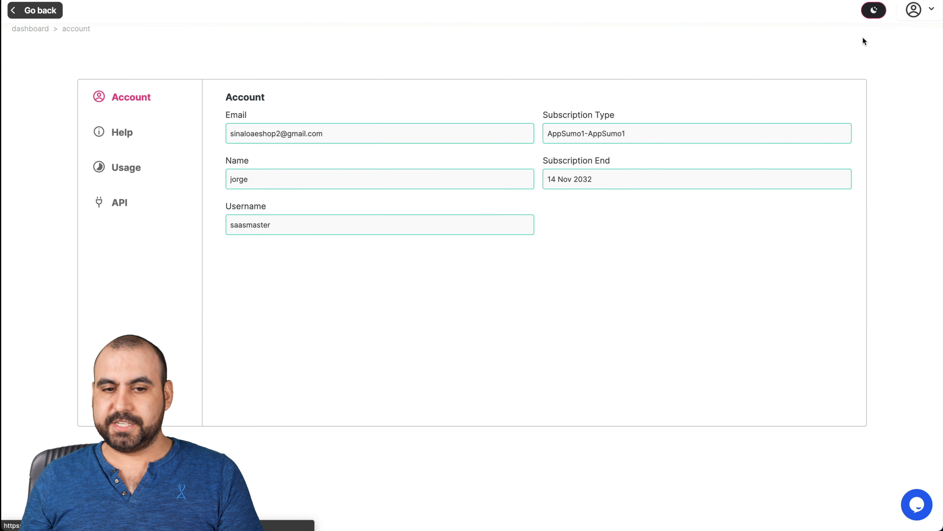
{"action": "left_click", "coordinate": [119, 202]}
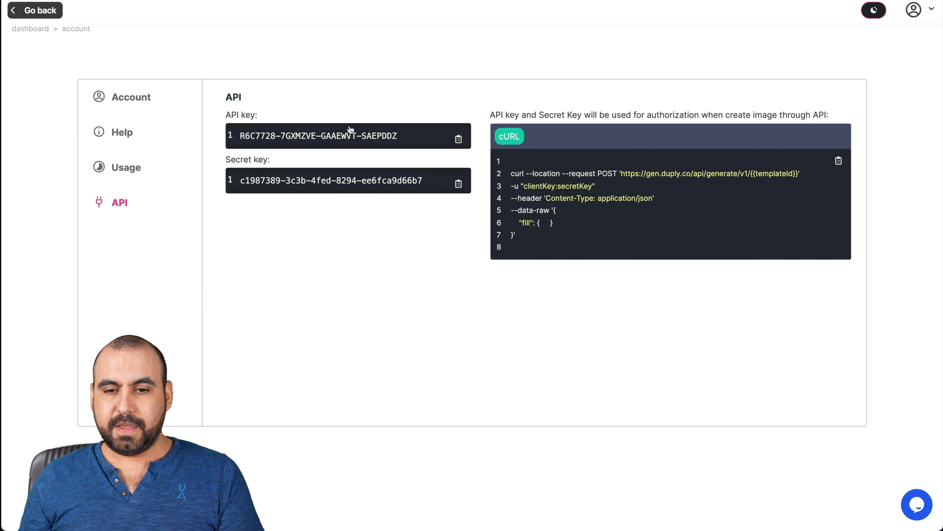
{"action": "left_click", "coordinate": [459, 137]}
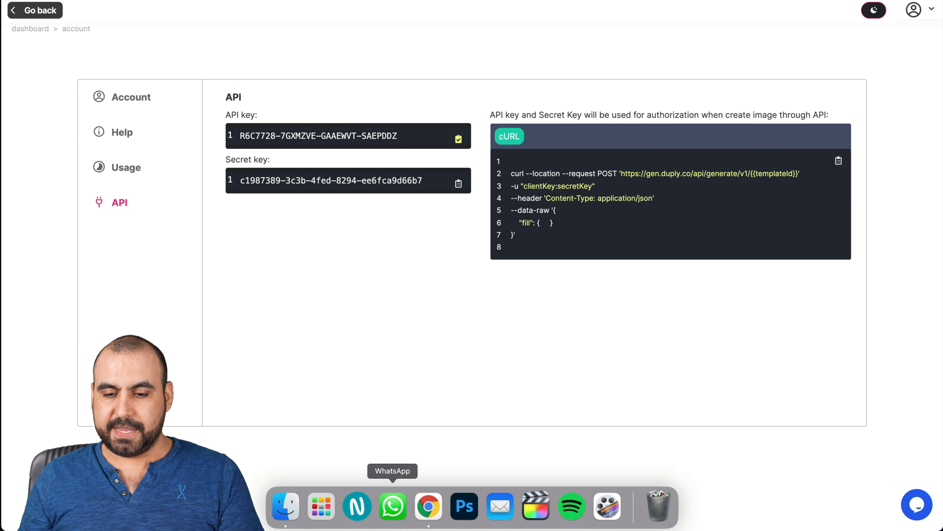
Paste the API key and secret key into Zapier's authorization form and authorize access.
{"action": "right_click", "coordinate": [428, 506]}
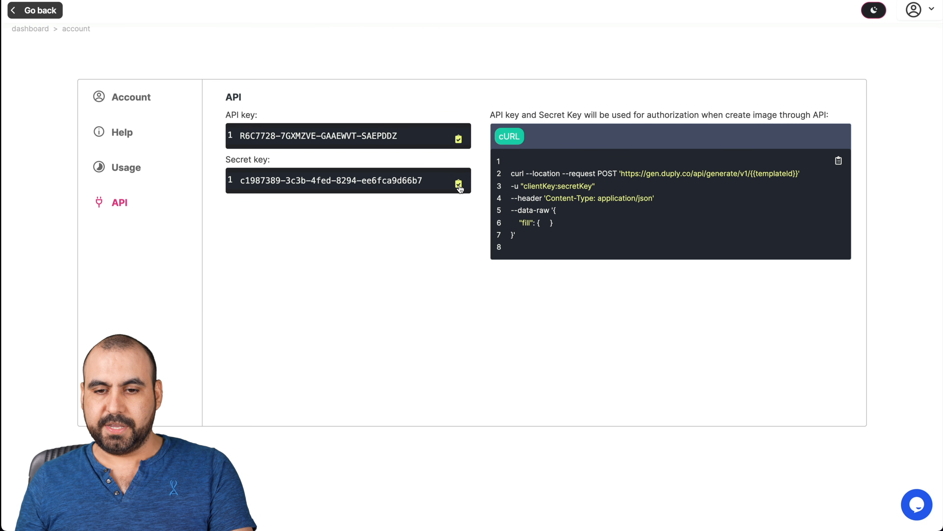
{"action": "right_click", "coordinate": [428, 505]}
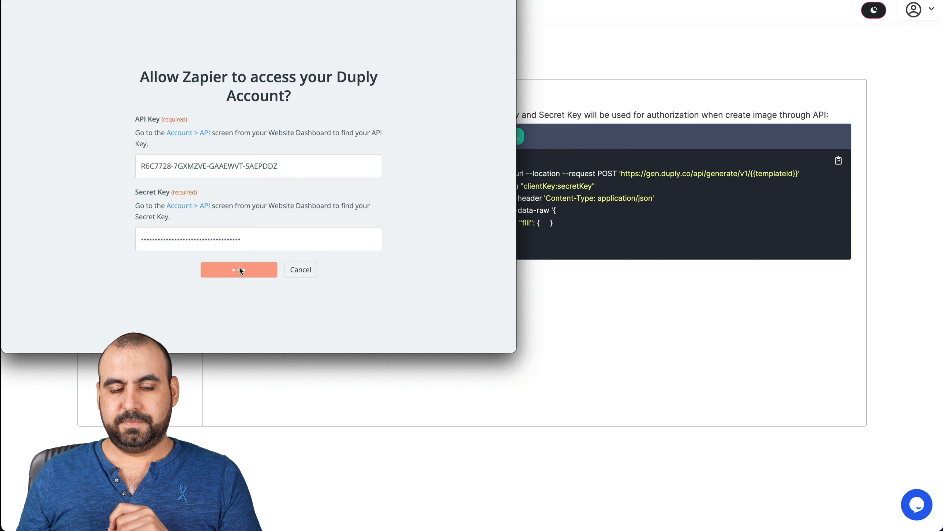
{"action": "left_click", "coordinate": [239, 268]}
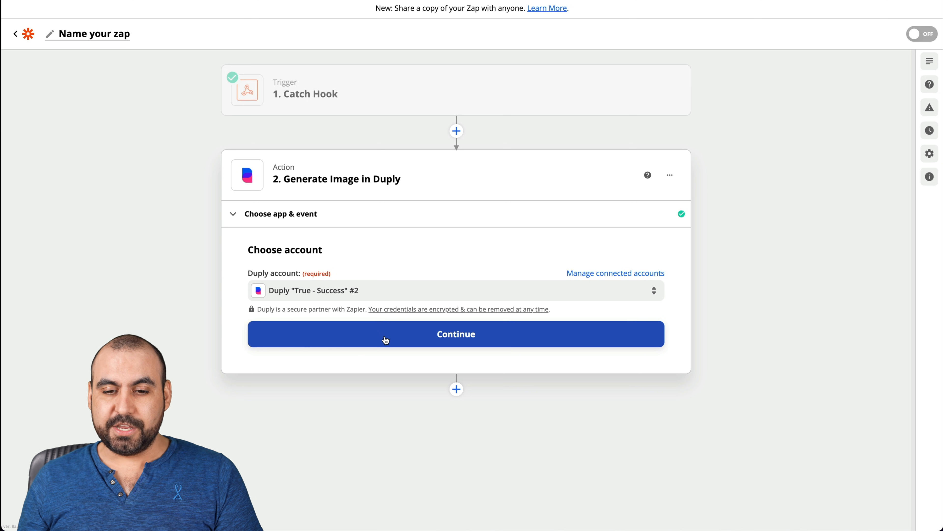
Continue with the connected Duply account and name the request 'test for video'.
{"action": "left_click", "coordinate": [456, 334]}
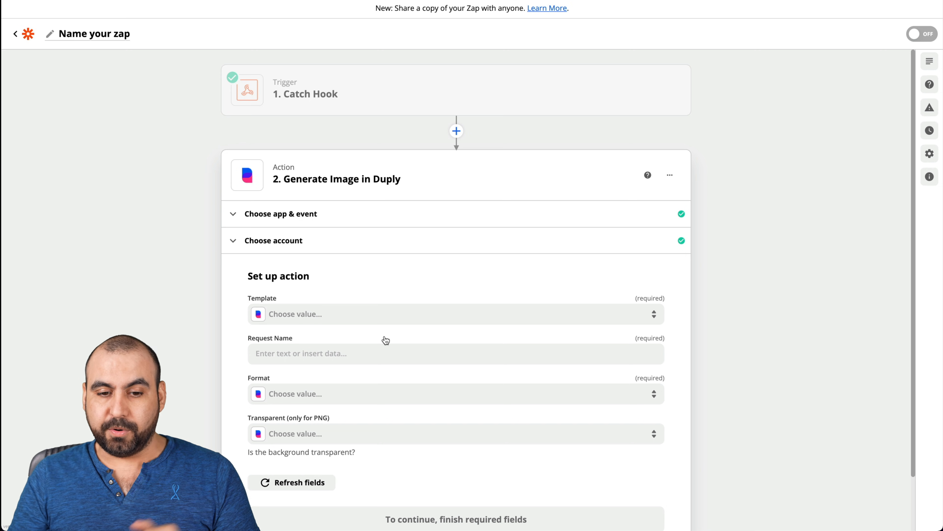
{"action": "scroll", "scroll_direction": "down", "scroll_amount": 3}
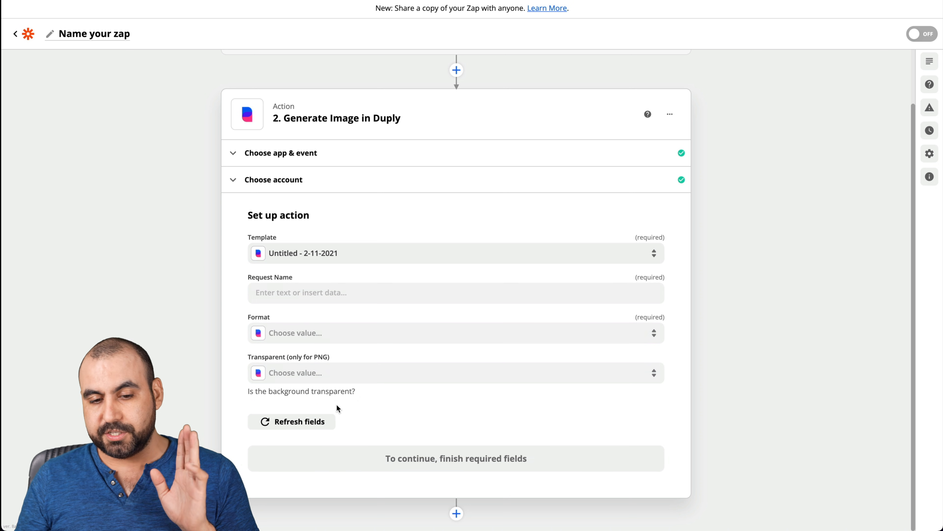
{"action": "left_click", "coordinate": [292, 422]}
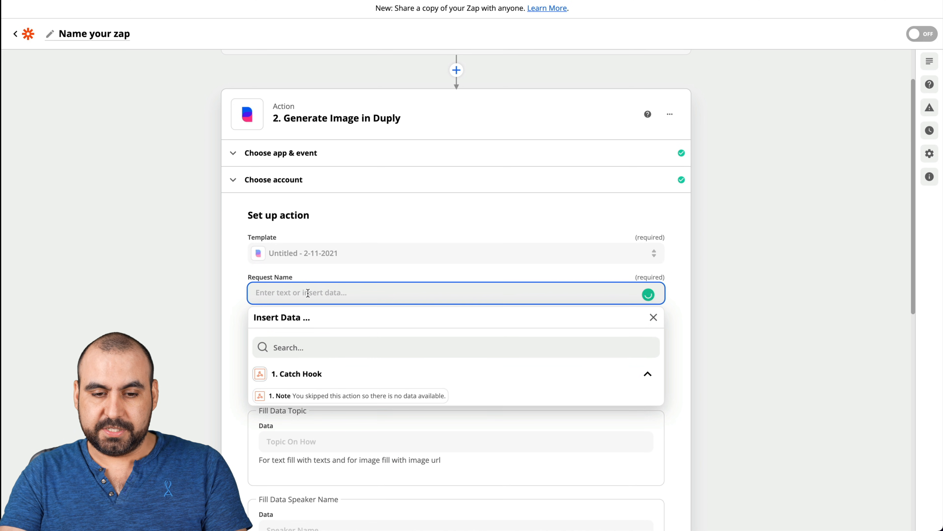
{"action": "type", "text": "test for video"}
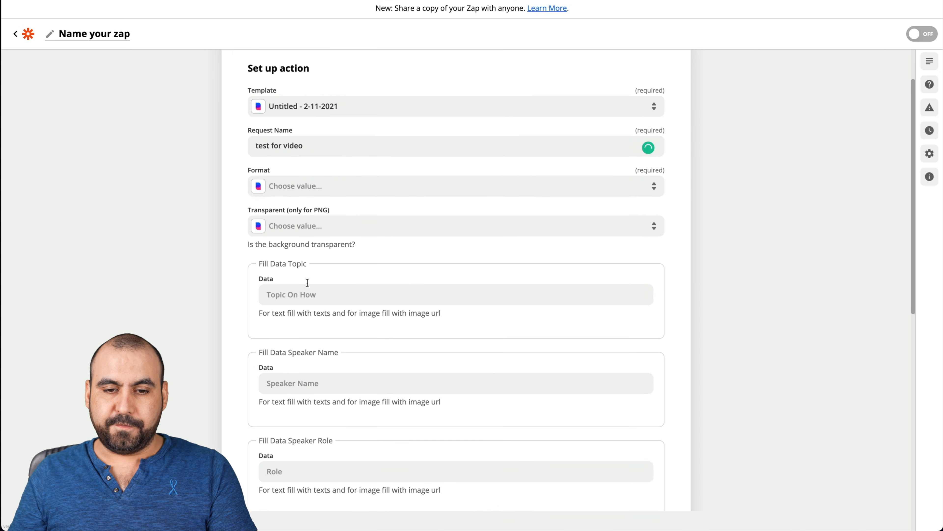
Choose JPG as the output format and bring up the template in Duply.
{"action": "left_click", "coordinate": [455, 185]}
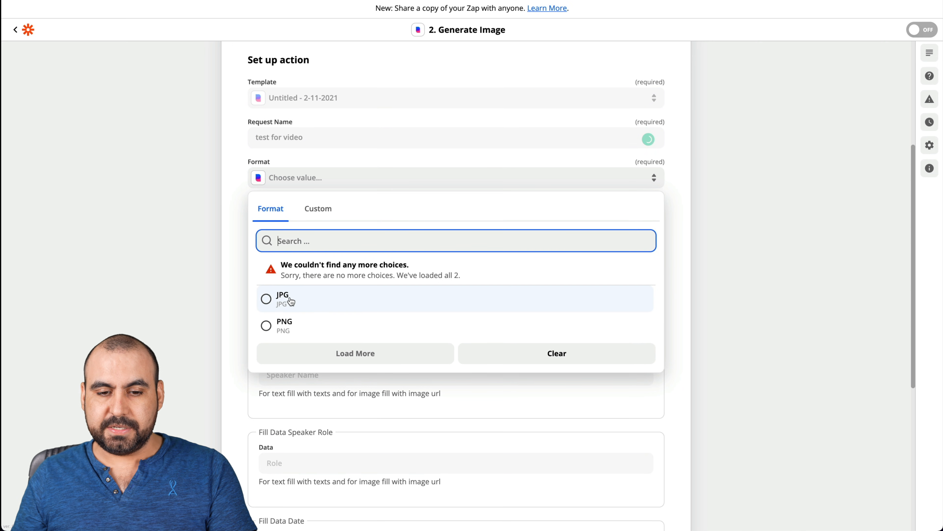
{"action": "left_click", "coordinate": [282, 299]}
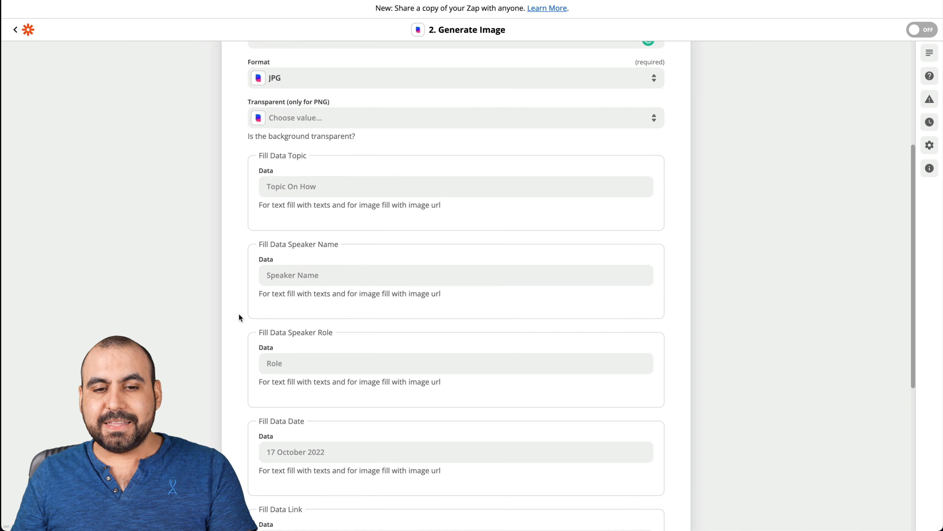
{"action": "scroll", "scroll_direction": "down", "scroll_amount": 3}
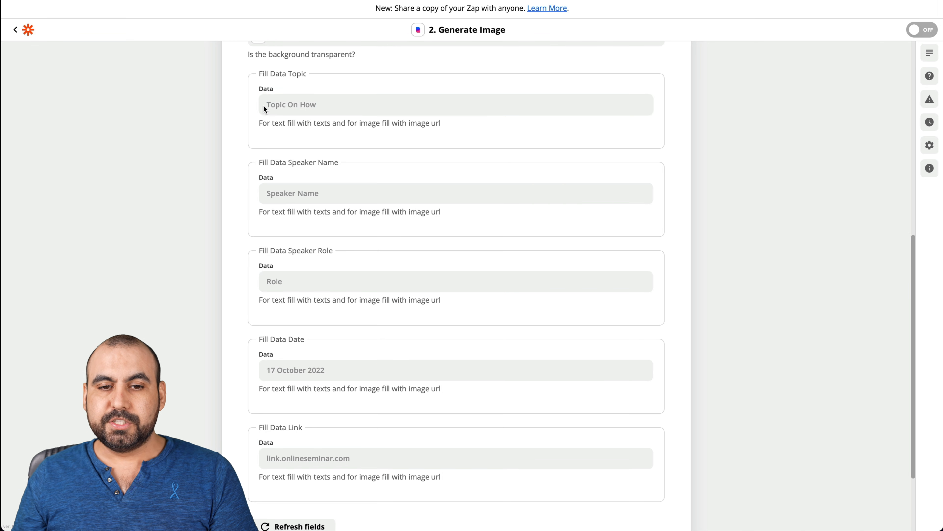
{"action": "left_click", "coordinate": [456, 104]}
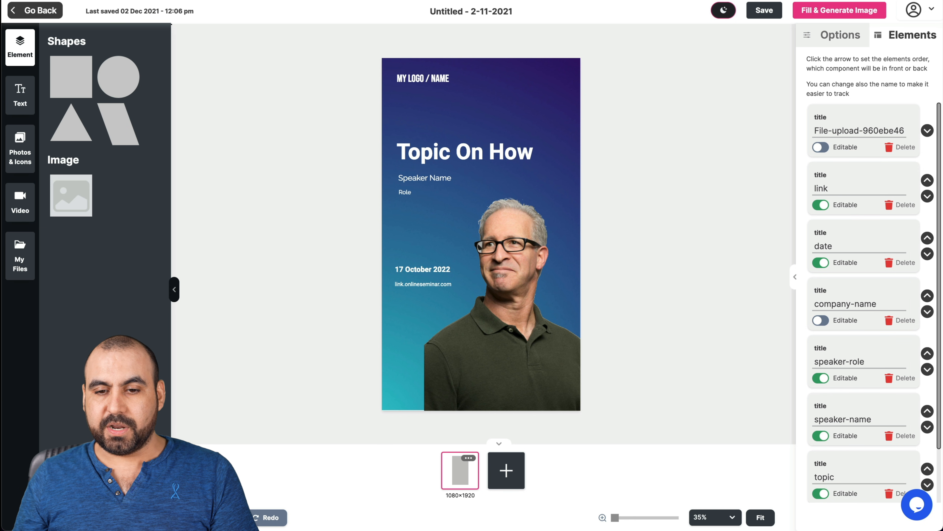
Inspect the template's editable element names in Duply's Elements panel.
{"action": "left_click", "coordinate": [464, 152]}
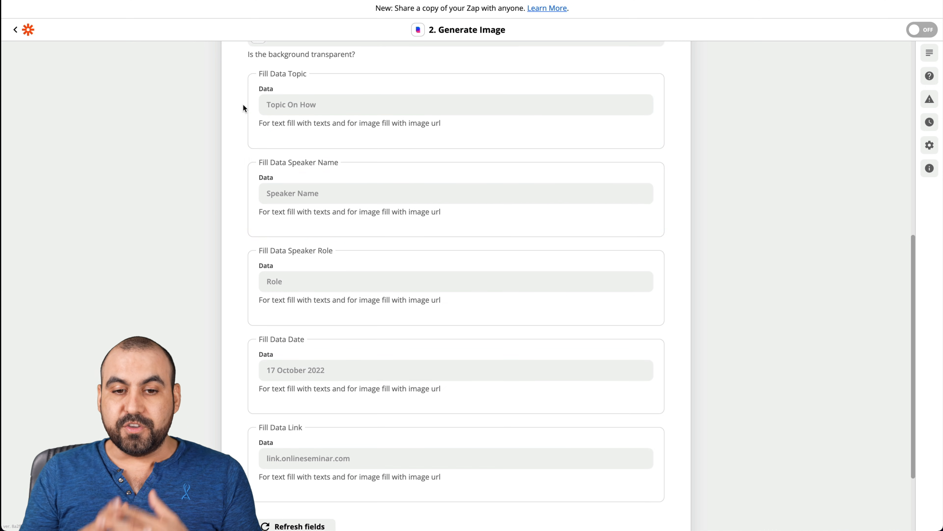
Fill the topic/speaker fields and set the date to 22 November 2022.
{"action": "left_click", "coordinate": [455, 104]}
{"action": "type", "text": "Topic"}
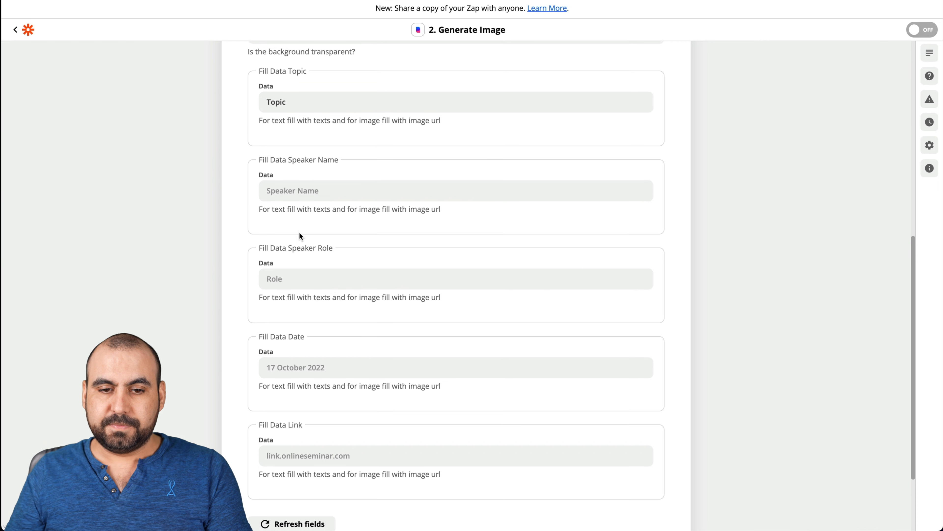
{"action": "type", "text": "Jorge Aguilar"}
{"action": "type", "text": "CEO"}
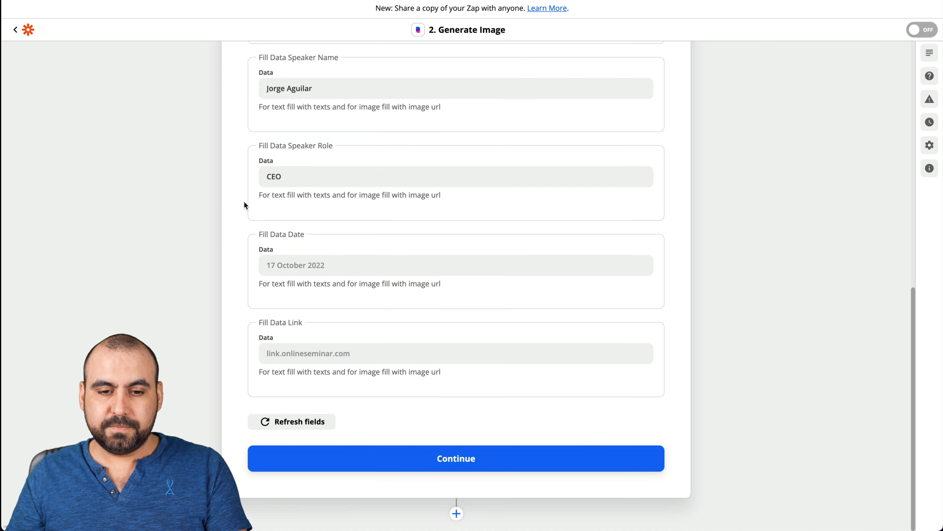
{"action": "left_click", "coordinate": [456, 265]}
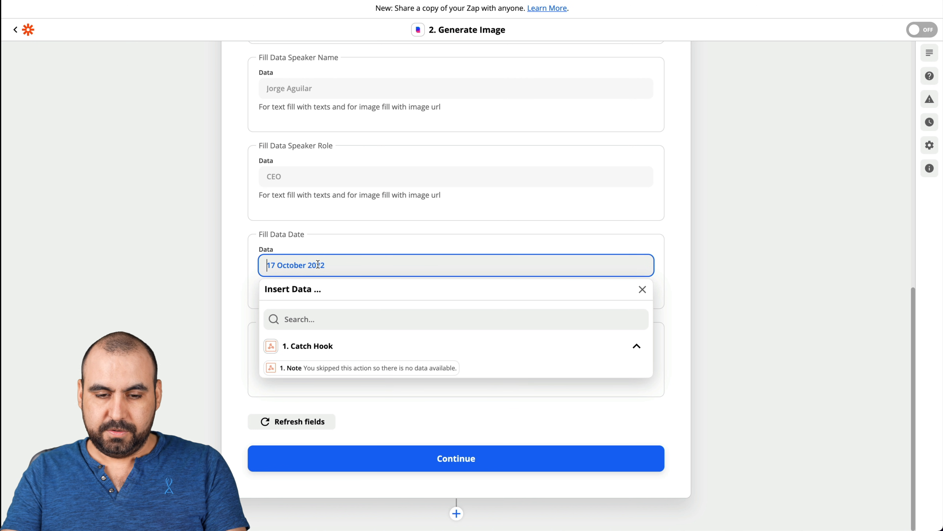
{"action": "type", "text": "22 Dice"}
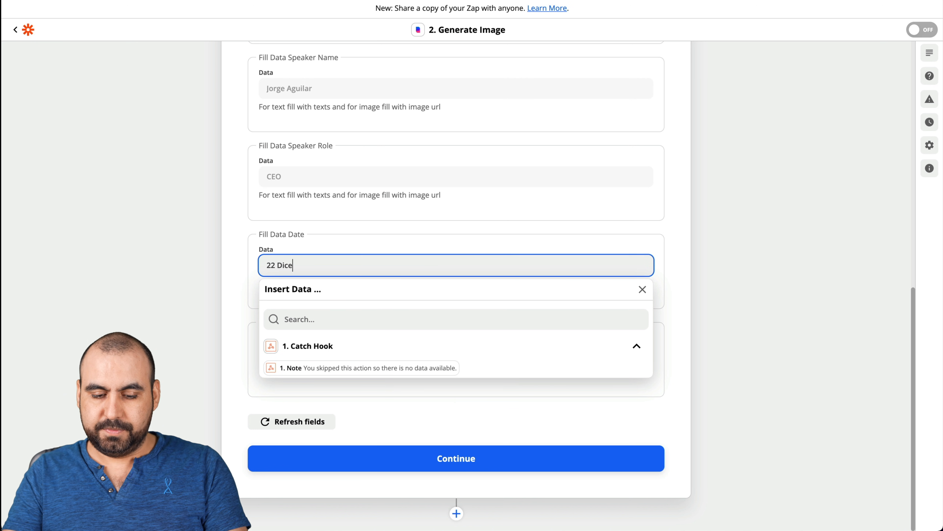
{"action": "key", "text": "Backspace"}
{"action": "type", "text": "November 20"}
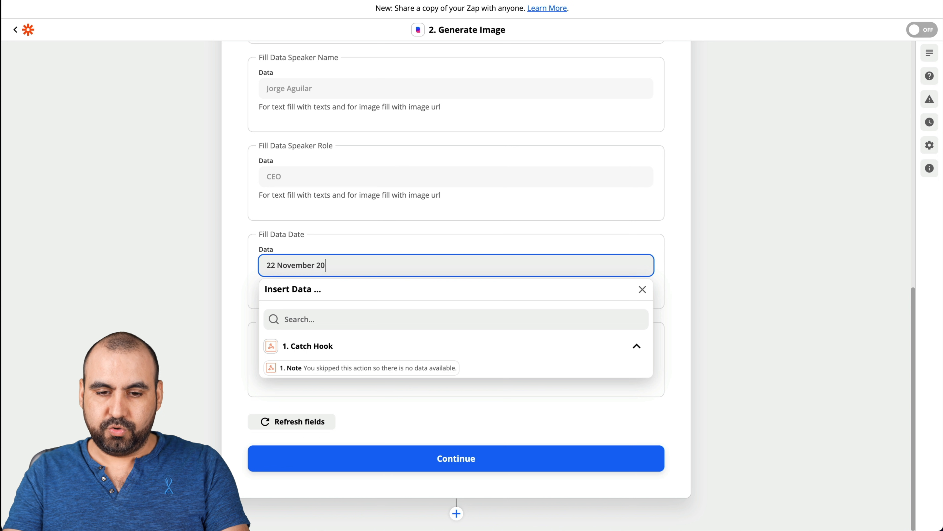
{"action": "type", "text": "22"}
{"action": "left_click", "coordinate": [456, 353]}
{"action": "type", "text": "s"}
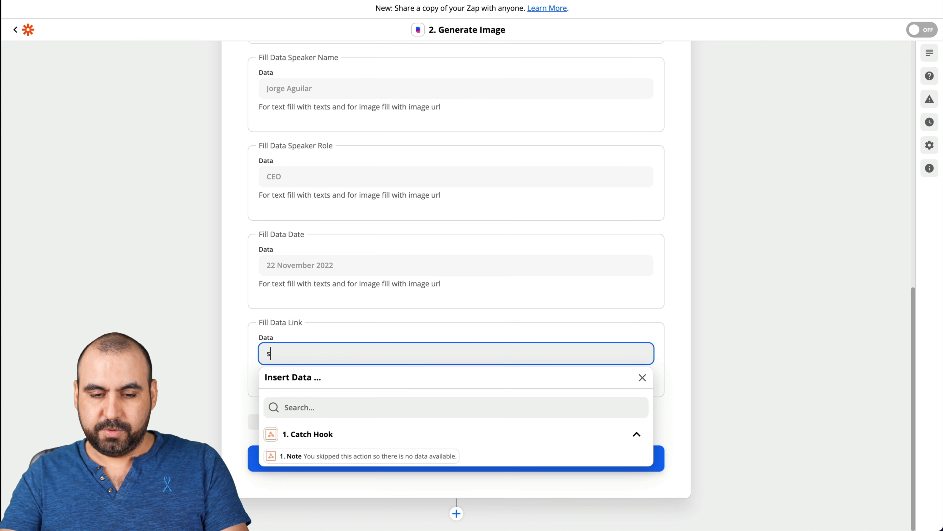
Enter the saasmaster.net link and continue to testing the action.
{"action": "type", "text": "aasmaster.net"}
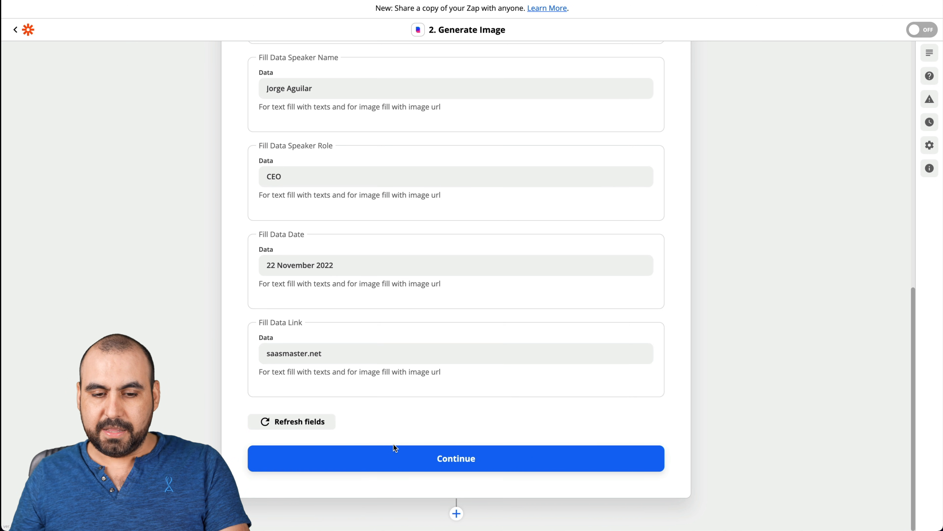
{"action": "left_click", "coordinate": [456, 458]}
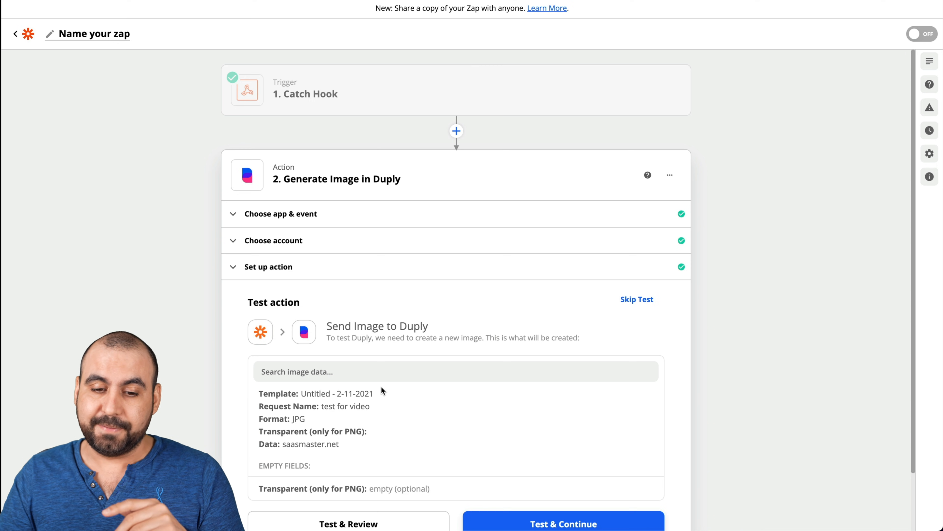
Send a test Generate Image request to Duply that returns a JPG URL.
{"action": "scroll", "scroll_direction": "down", "scroll_amount": 3}
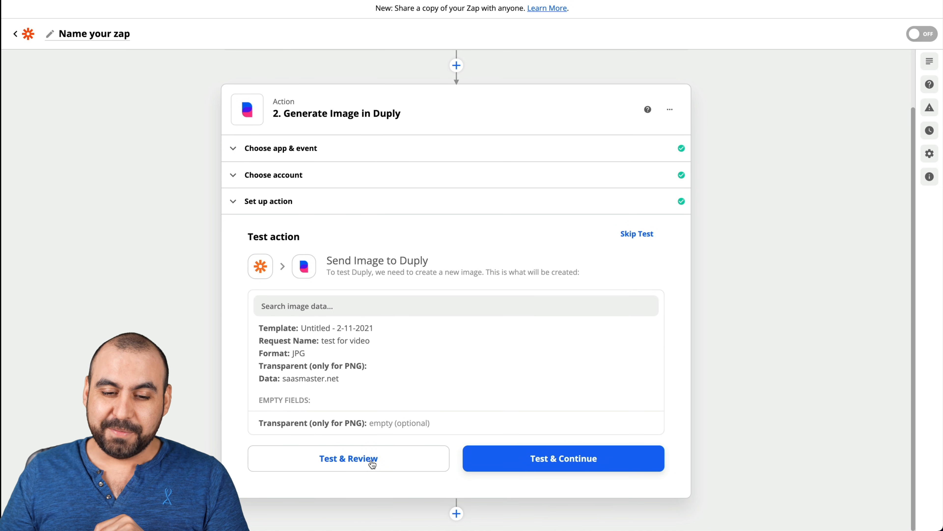
{"action": "left_click", "coordinate": [349, 458]}
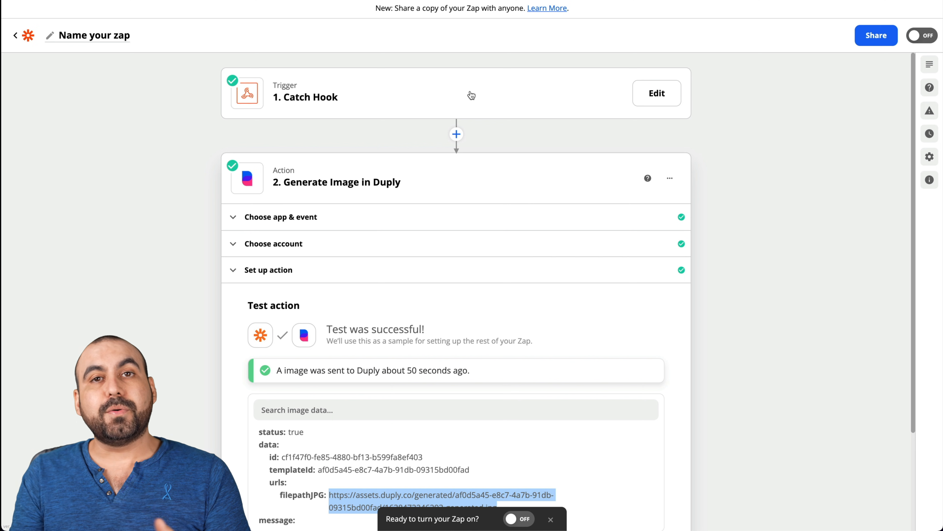
Select the generated filepathJPG URL in the test results.
{"action": "scroll", "scroll_direction": "down", "scroll_amount": 3}
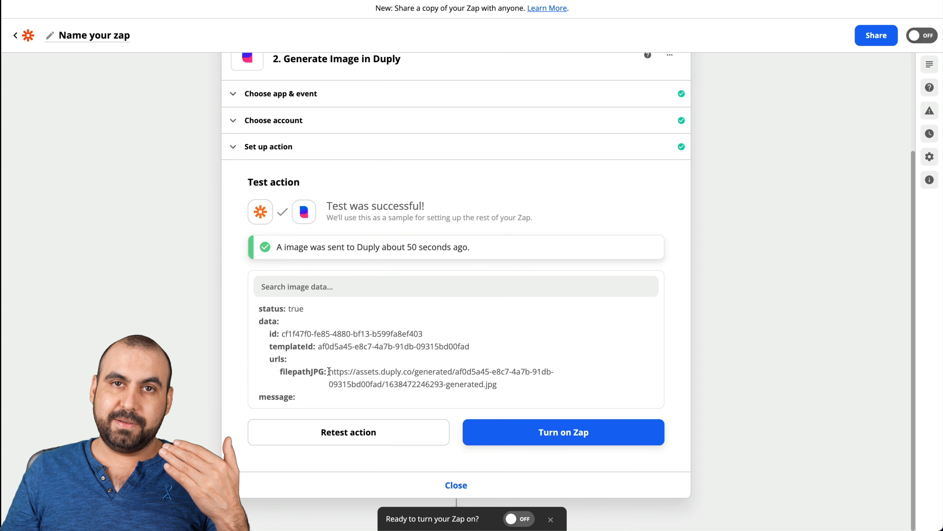
{"action": "left_click_drag", "start_coordinate": [330, 372], "coordinate": [497, 384]}
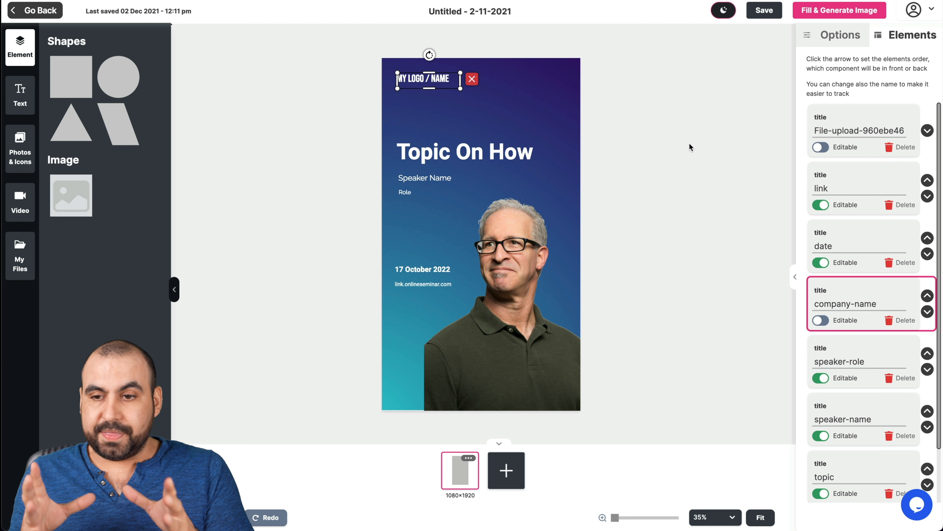
{"action": "mouse_move", "coordinate": [695, 155]}
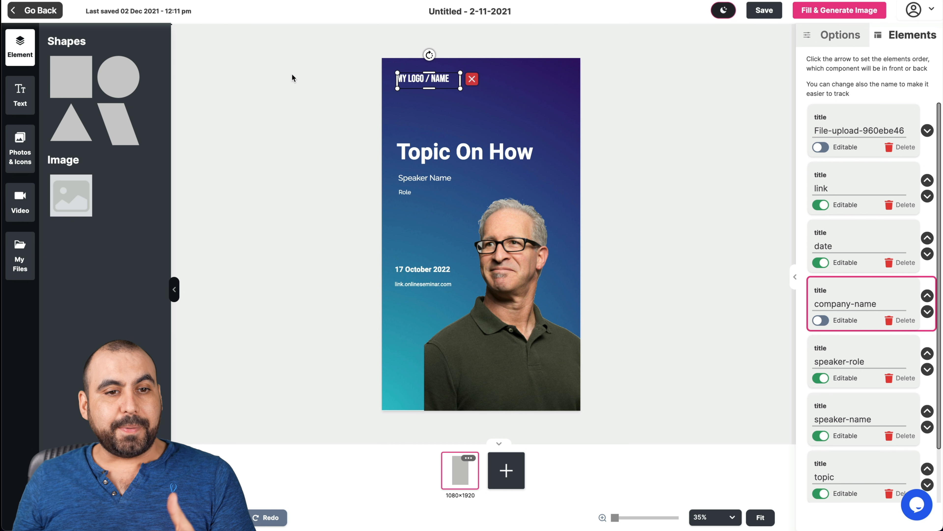
Go back from the editor to the Duply templates dashboard listing both templates.
{"action": "left_click", "coordinate": [34, 11]}
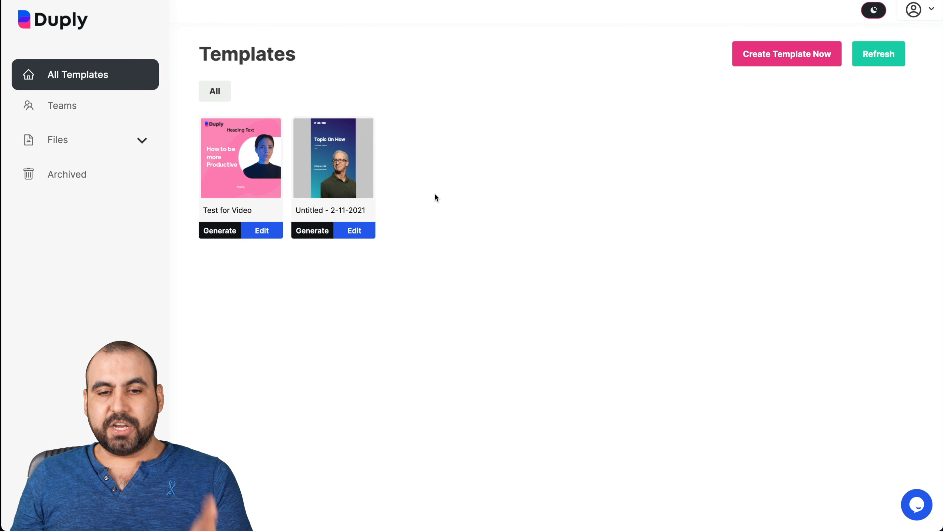
{"action": "mouse_move", "coordinate": [478, 200]}
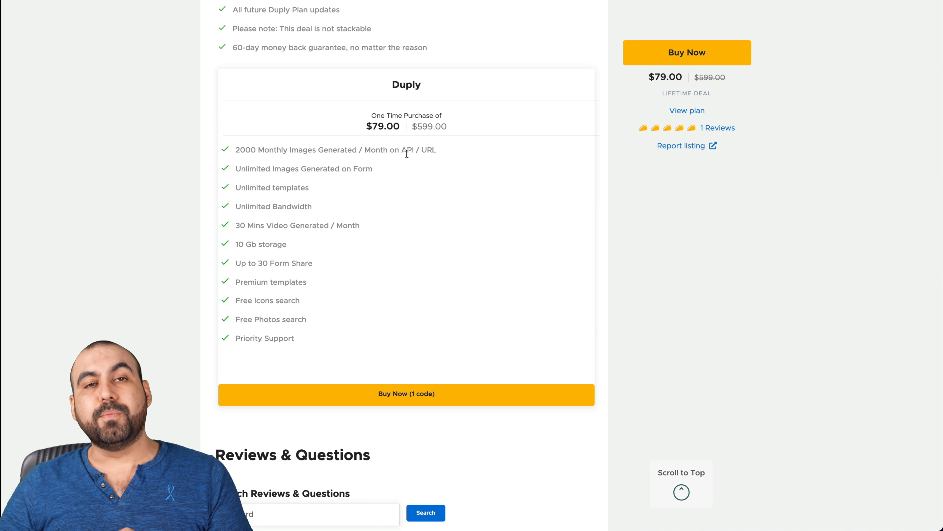
{"action": "mouse_move", "coordinate": [461, 174]}
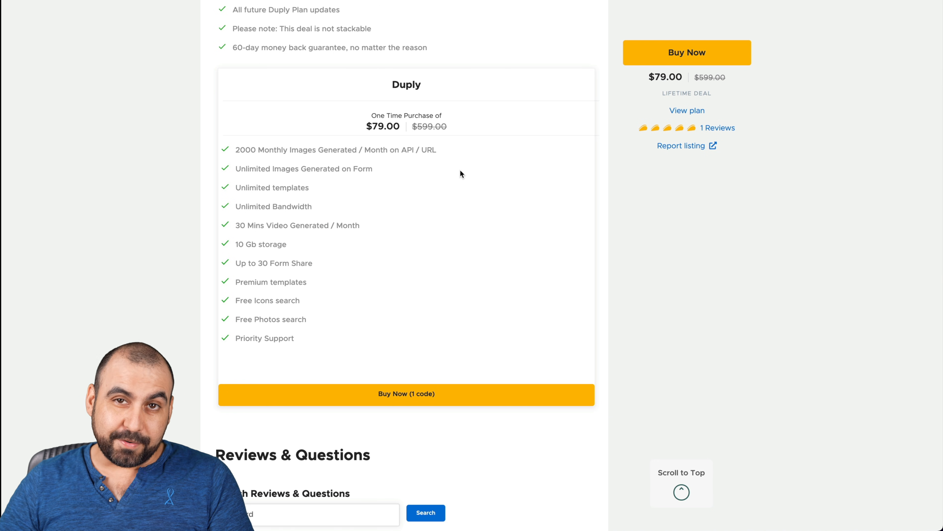